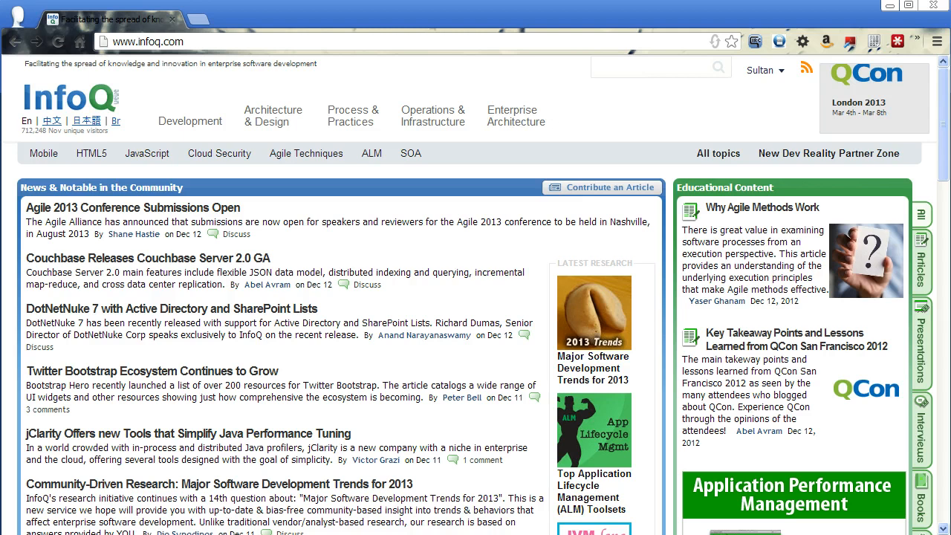
{"action": "mouse_move", "coordinate": [857, 153]}
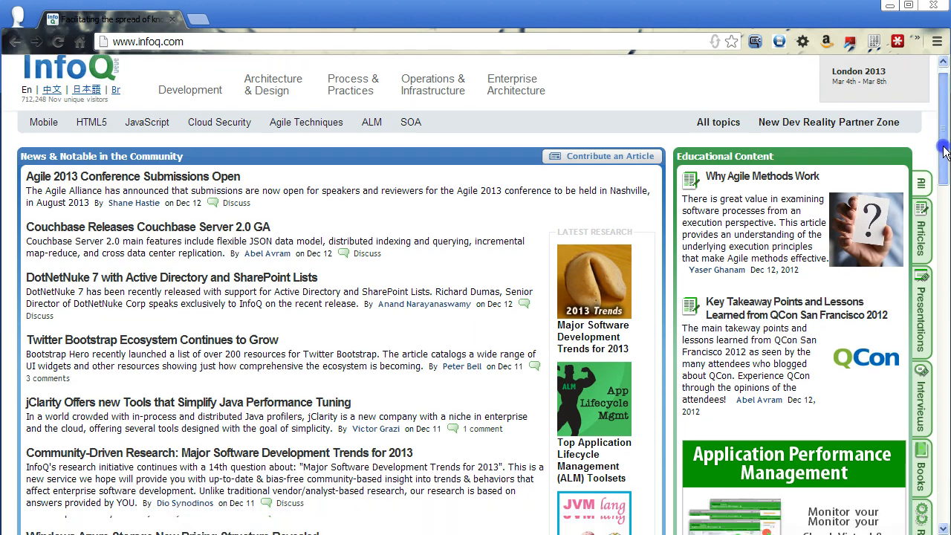
Step: Open gitimmersion.com from the address-bar suggestions in a new Chrome tab and scroll its page
{"action": "scroll", "scroll_direction": "down", "scroll_amount": 3}
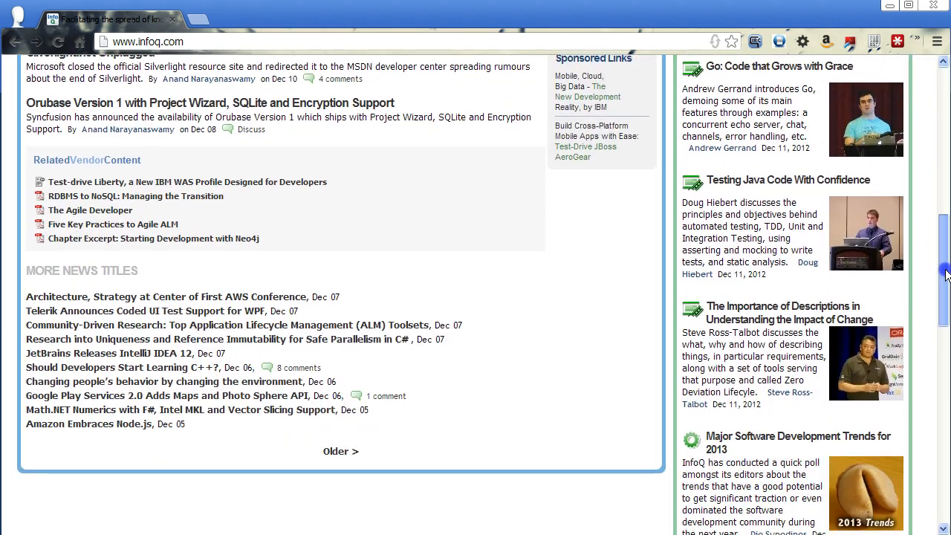
{"action": "scroll", "scroll_direction": "down", "scroll_amount": 3}
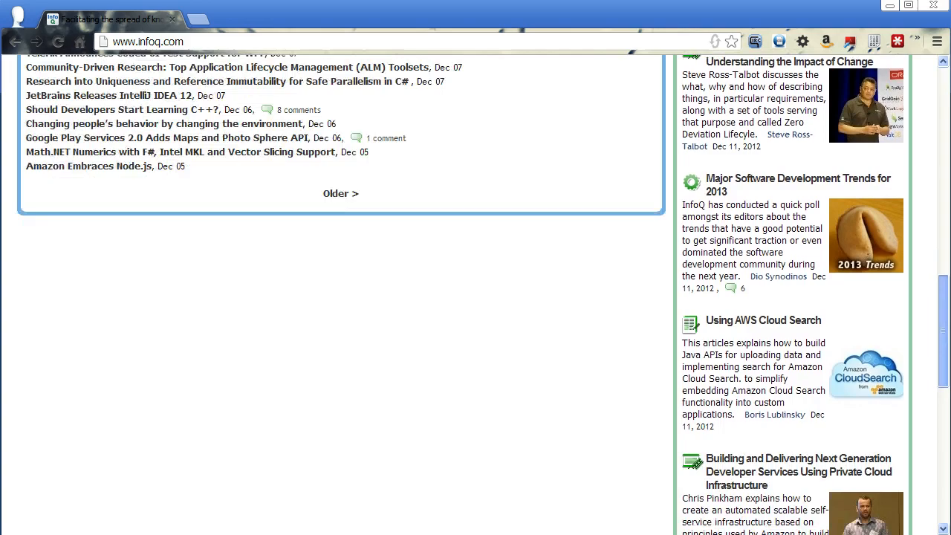
{"action": "scroll", "scroll_direction": "down", "scroll_amount": 3}
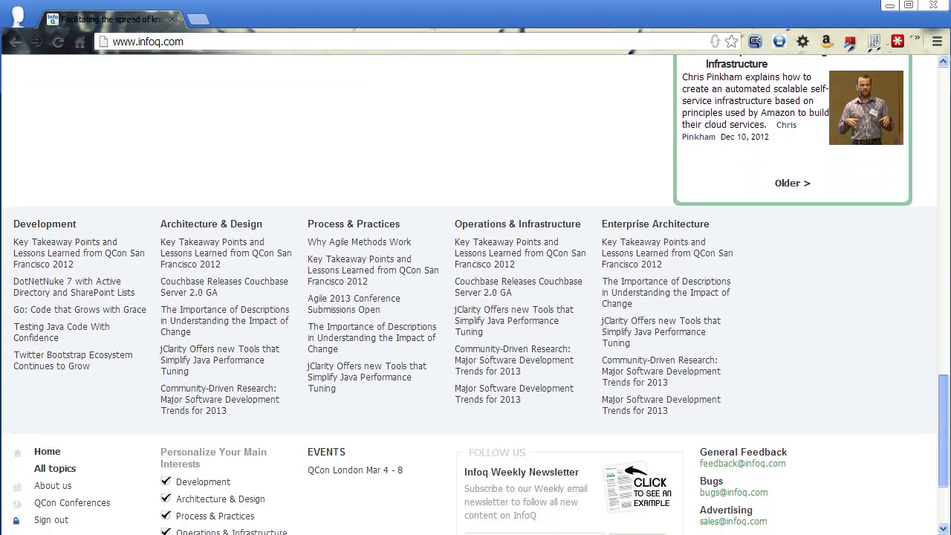
{"action": "scroll", "scroll_direction": "up", "scroll_amount": 3}
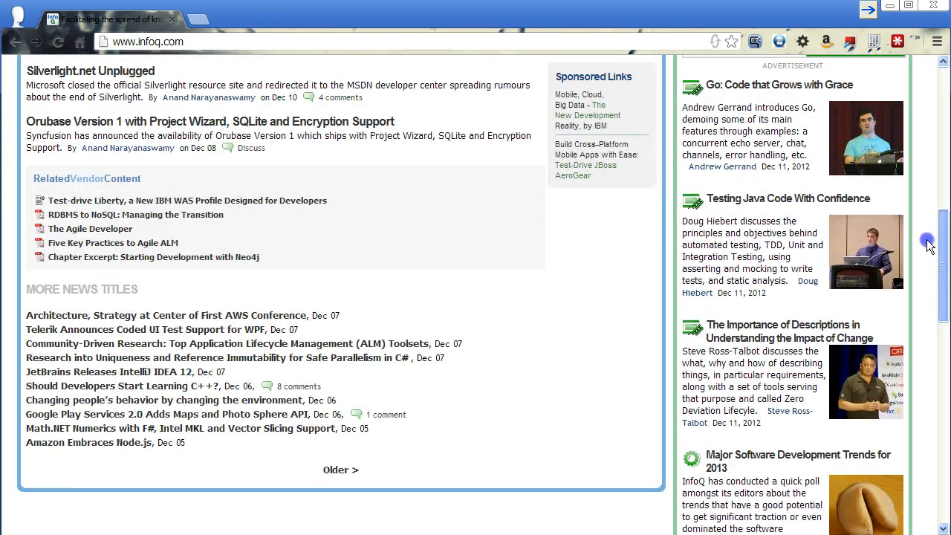
{"action": "scroll", "scroll_direction": "up", "scroll_amount": 3}
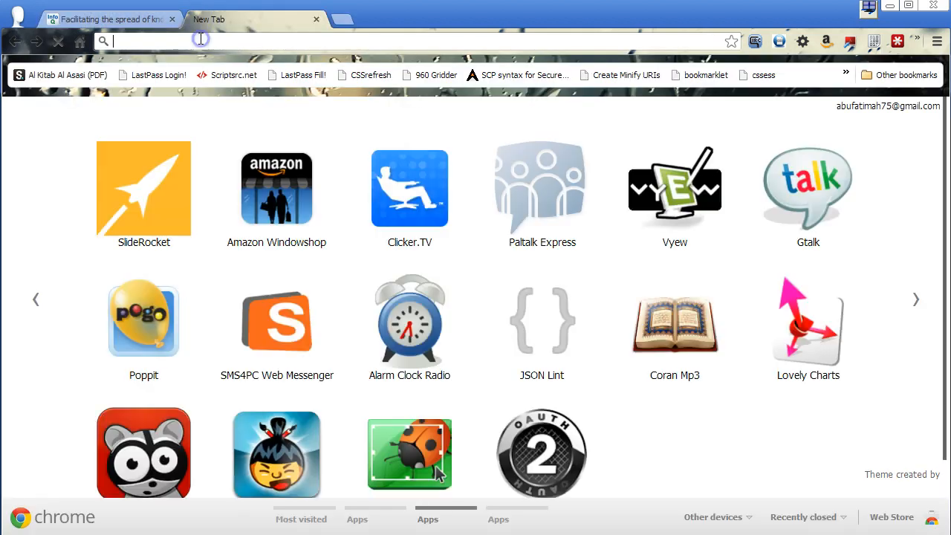
{"action": "type", "text": "github.com"}
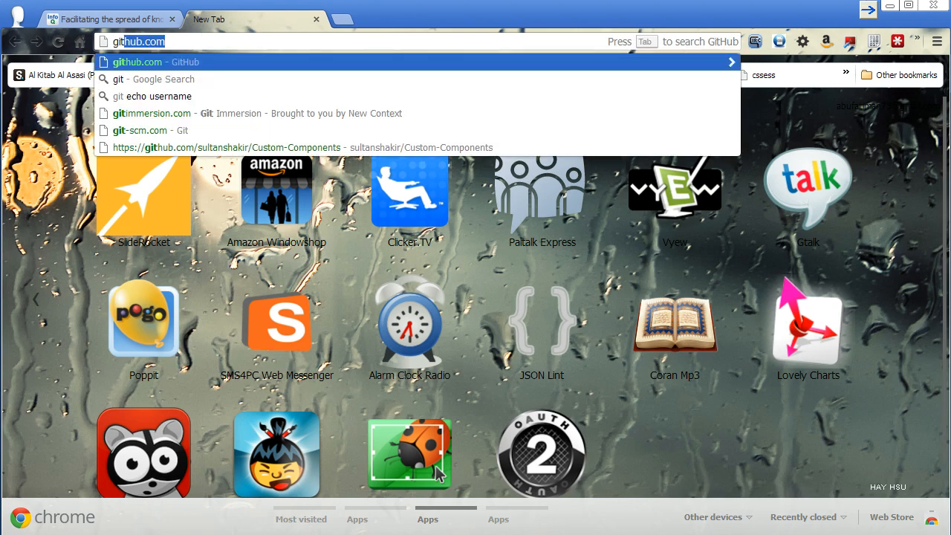
{"action": "left_click", "coordinate": [151, 113]}
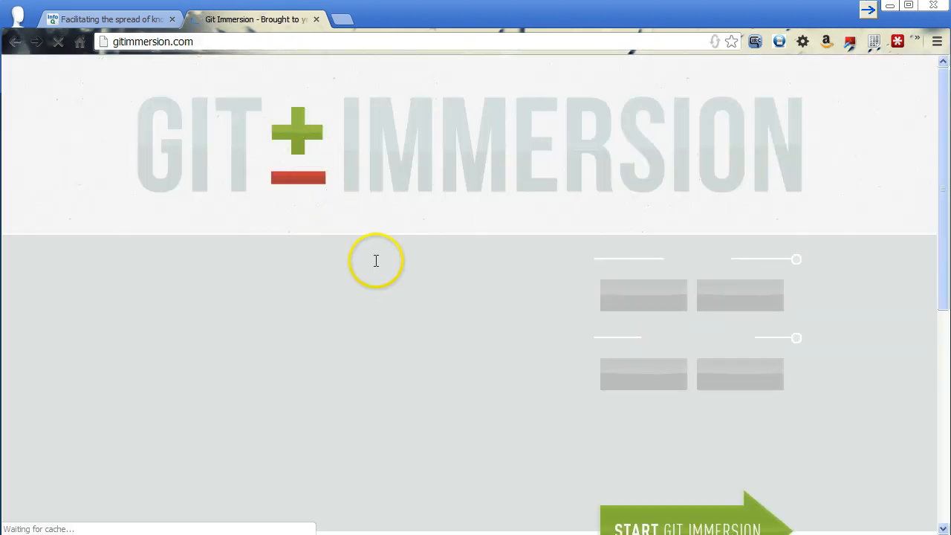
{"action": "scroll", "scroll_direction": "down", "scroll_amount": 3}
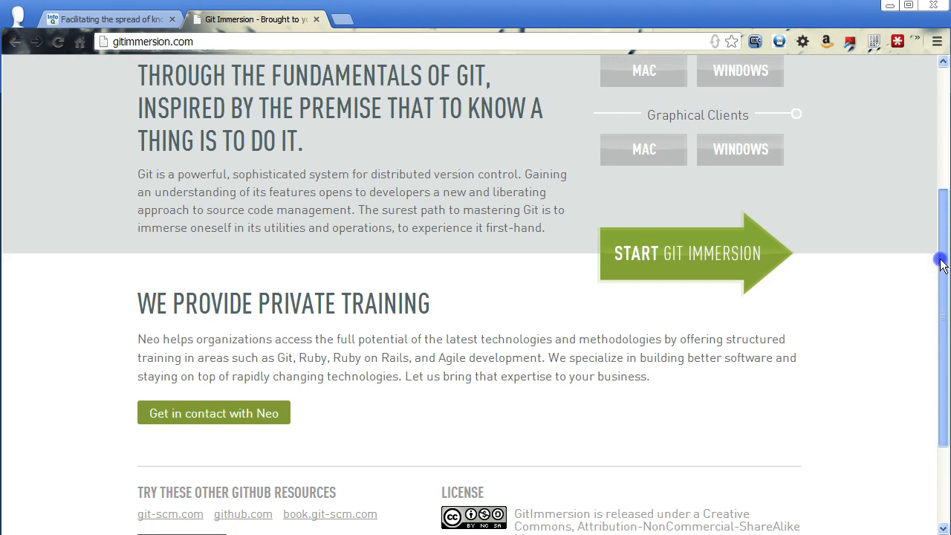
Step: Follow the Neo link from Git Immersion to neo.com and browse its Our Talks list
{"action": "left_click", "coordinate": [213, 412]}
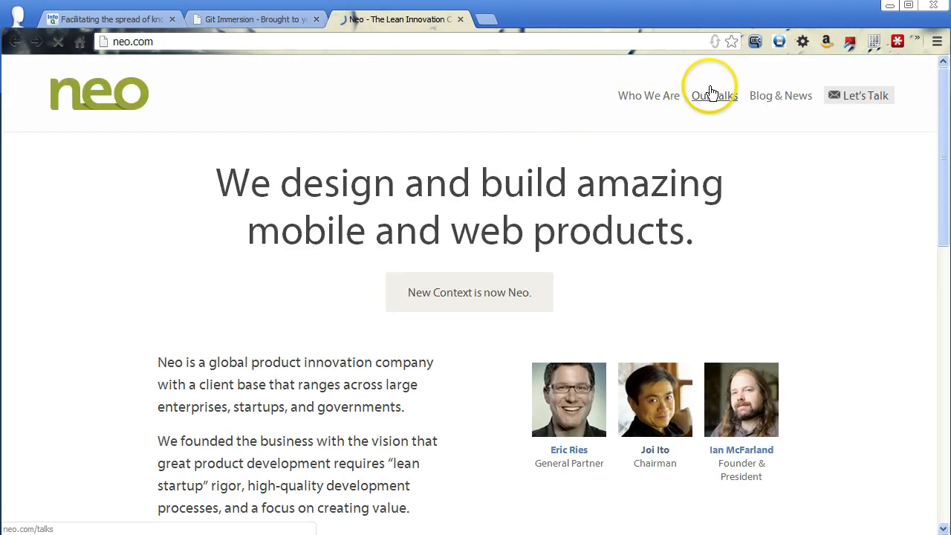
{"action": "left_click", "coordinate": [713, 95]}
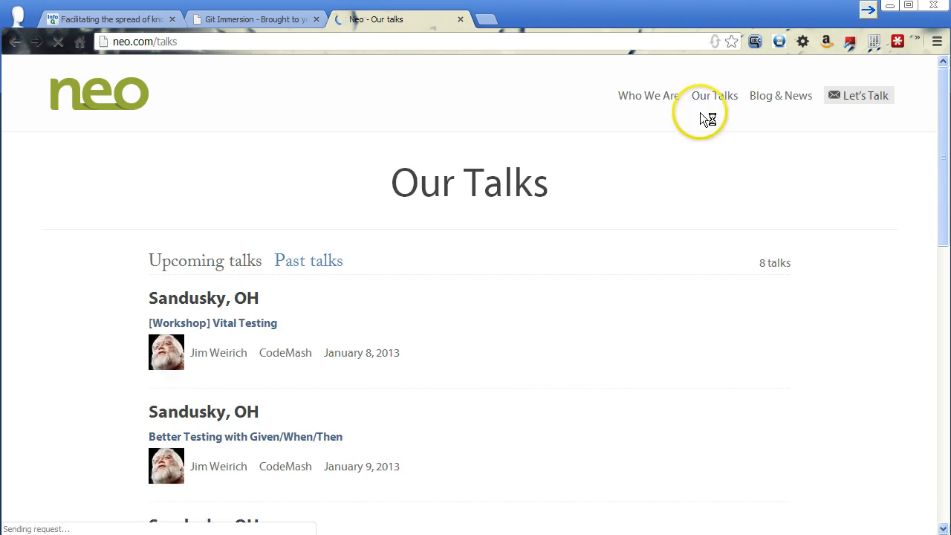
{"action": "scroll", "scroll_direction": "down", "scroll_amount": 3}
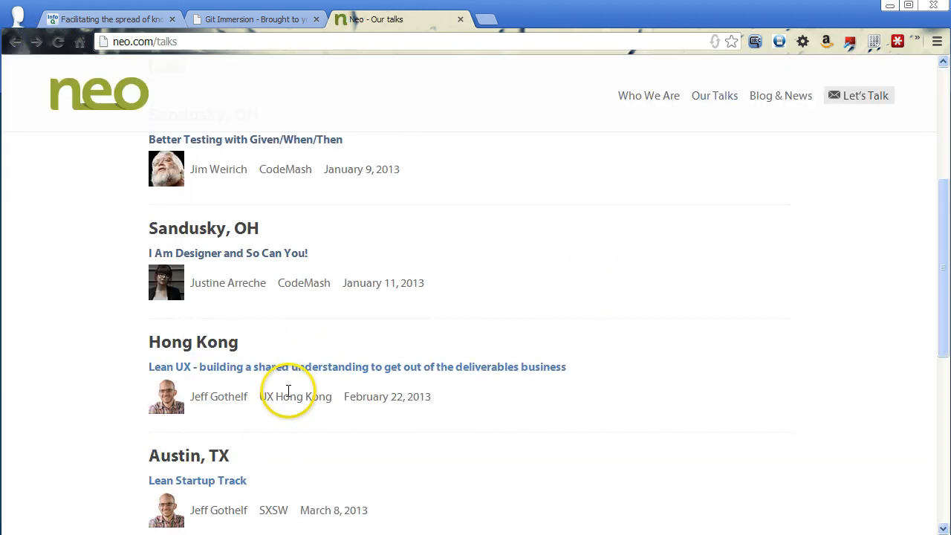
{"action": "scroll", "scroll_direction": "down", "scroll_amount": 3}
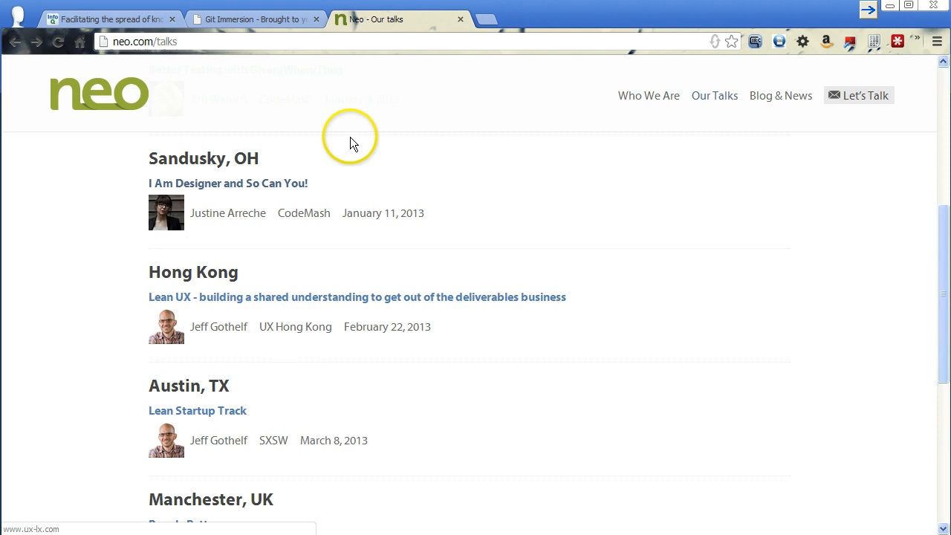
Step: Switch back to the InfoQ tab
{"action": "left_click", "coordinate": [112, 18]}
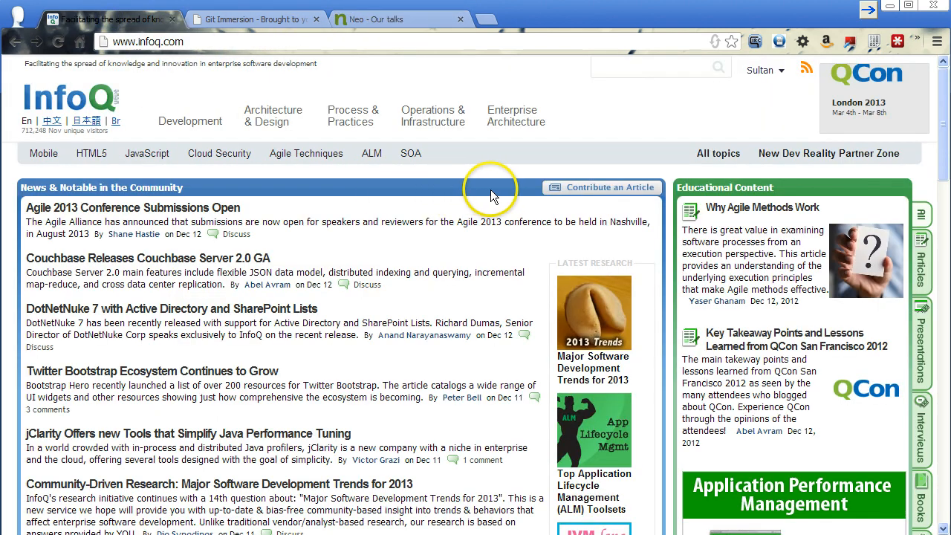
{"action": "mouse_move", "coordinate": [492, 201]}
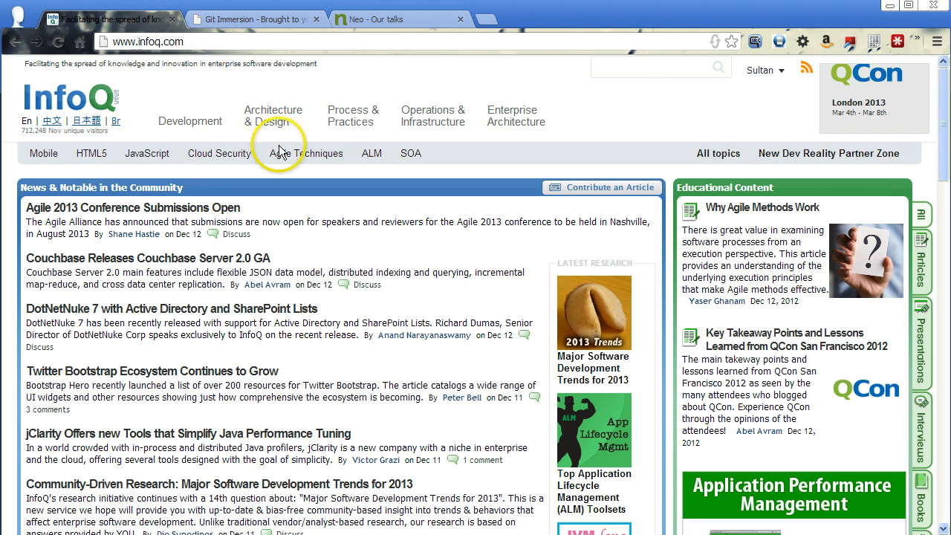
{"action": "mouse_move", "coordinate": [273, 116]}
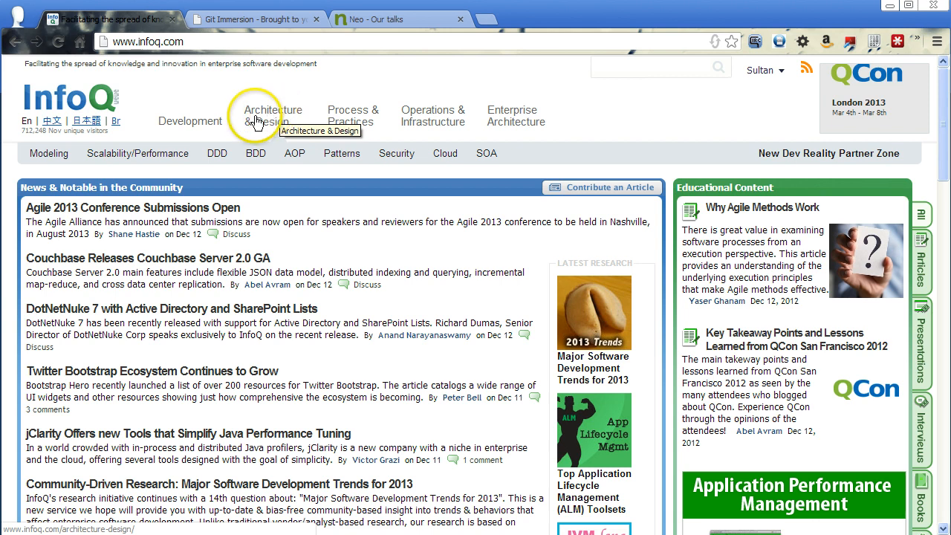
{"action": "mouse_move", "coordinate": [190, 121]}
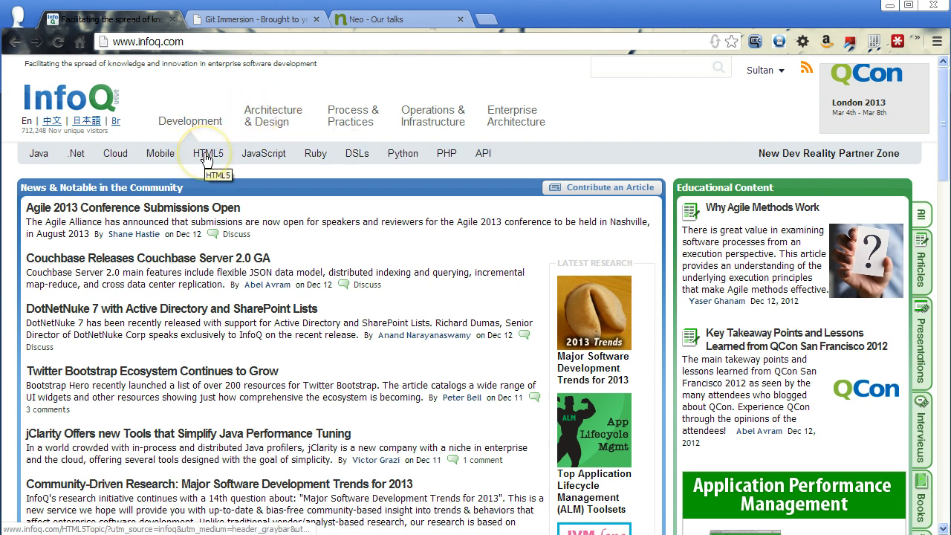
{"action": "left_click", "coordinate": [208, 153]}
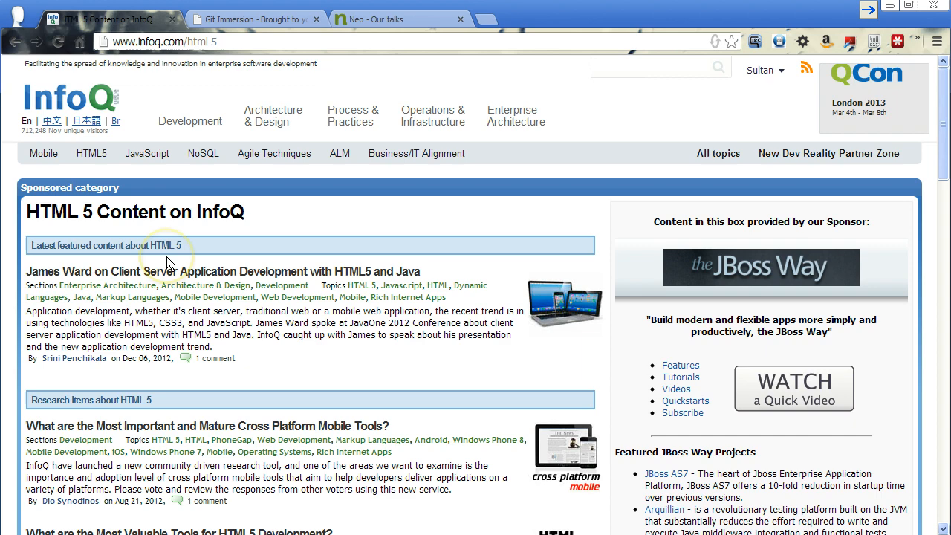
{"action": "scroll", "scroll_direction": "down", "scroll_amount": 3}
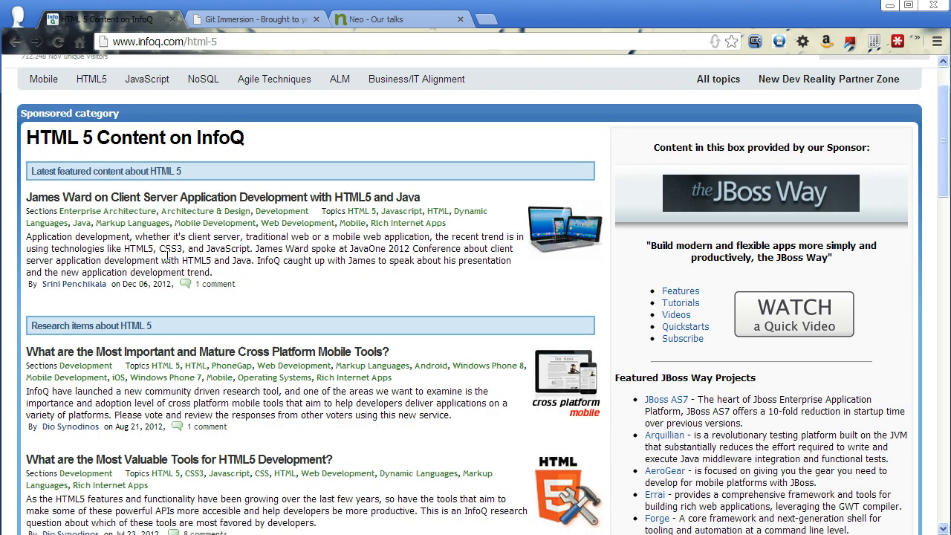
{"action": "scroll", "scroll_direction": "down", "scroll_amount": 3}
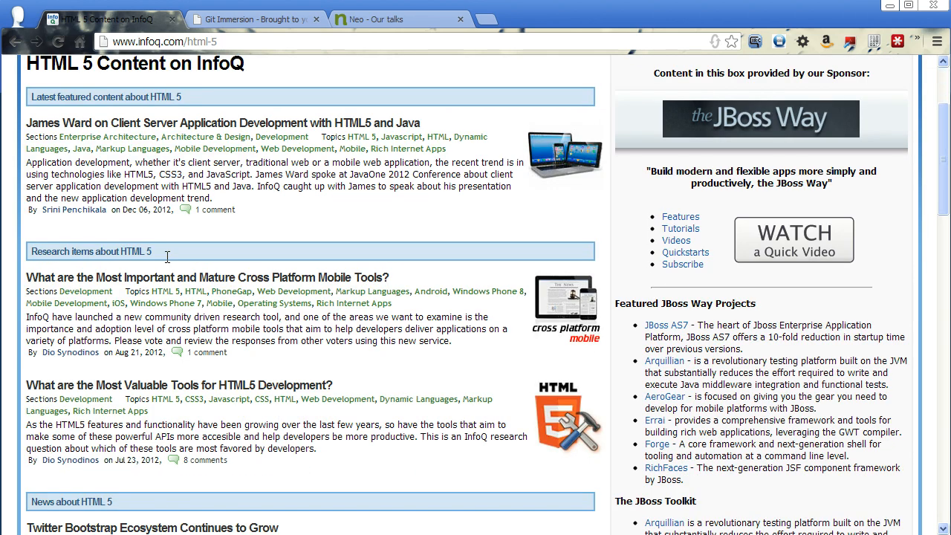
{"action": "scroll", "scroll_direction": "down", "scroll_amount": 3}
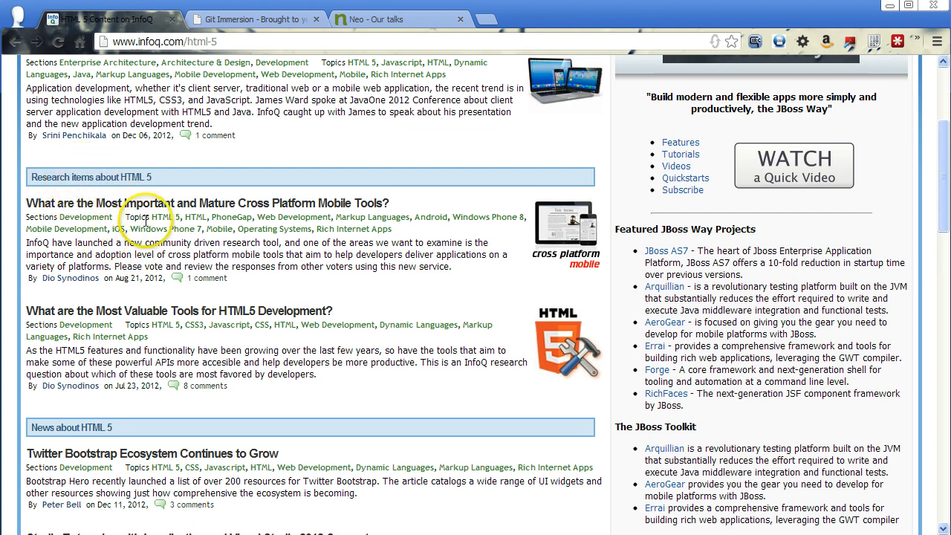
{"action": "scroll", "scroll_direction": "down", "scroll_amount": 3}
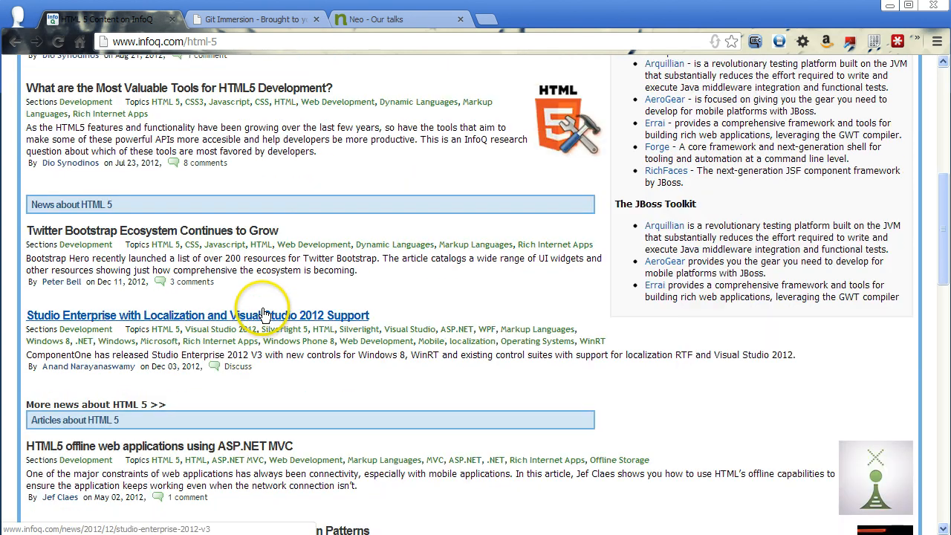
{"action": "scroll", "scroll_direction": "down", "scroll_amount": 3}
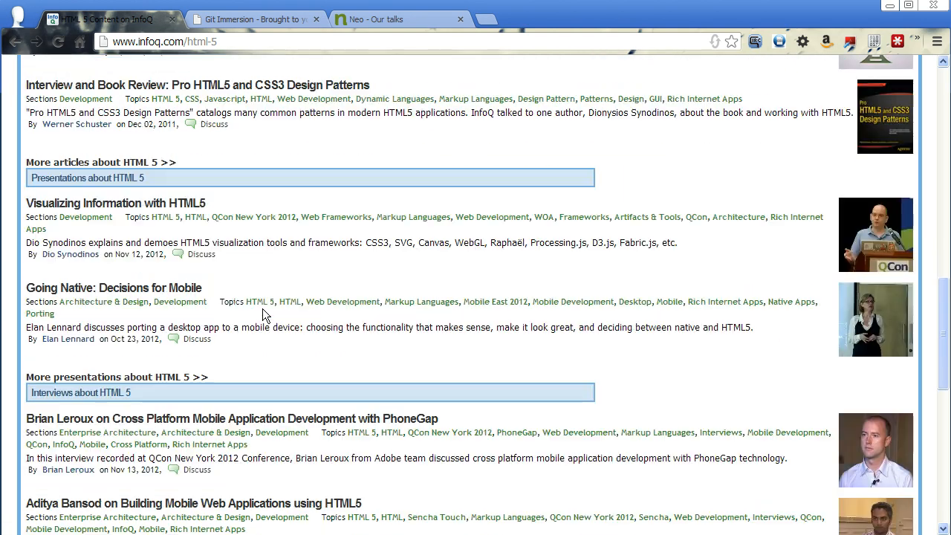
{"action": "scroll", "scroll_direction": "down", "scroll_amount": 3}
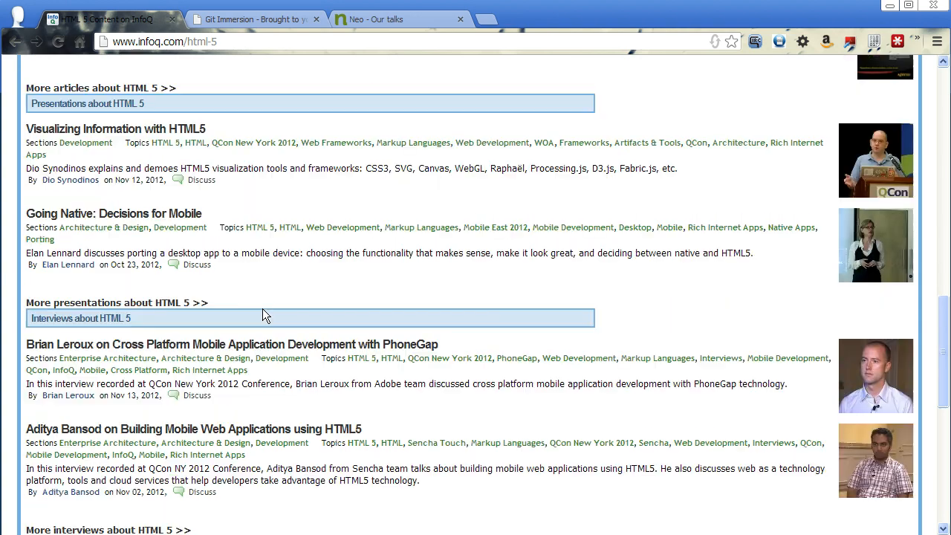
{"action": "scroll", "scroll_direction": "down", "scroll_amount": 3}
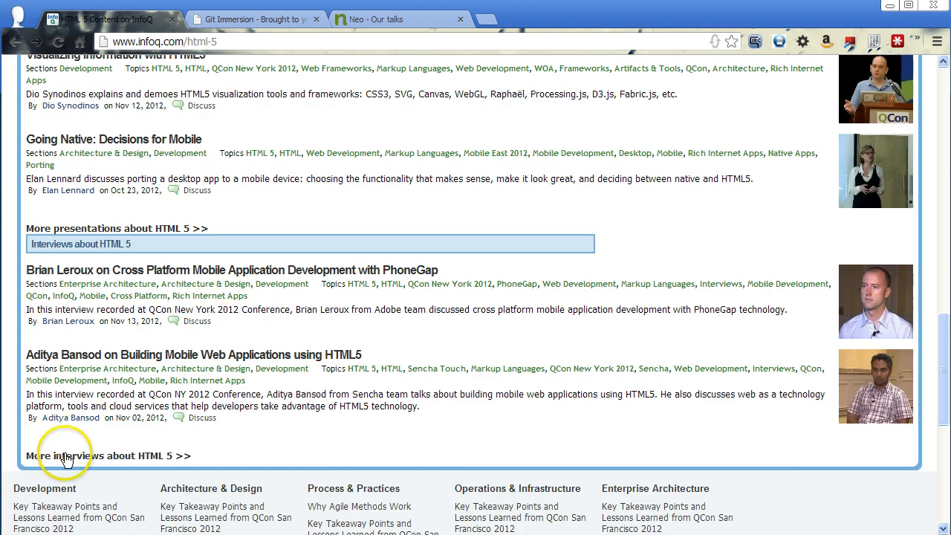
{"action": "scroll", "scroll_direction": "up", "scroll_amount": 3}
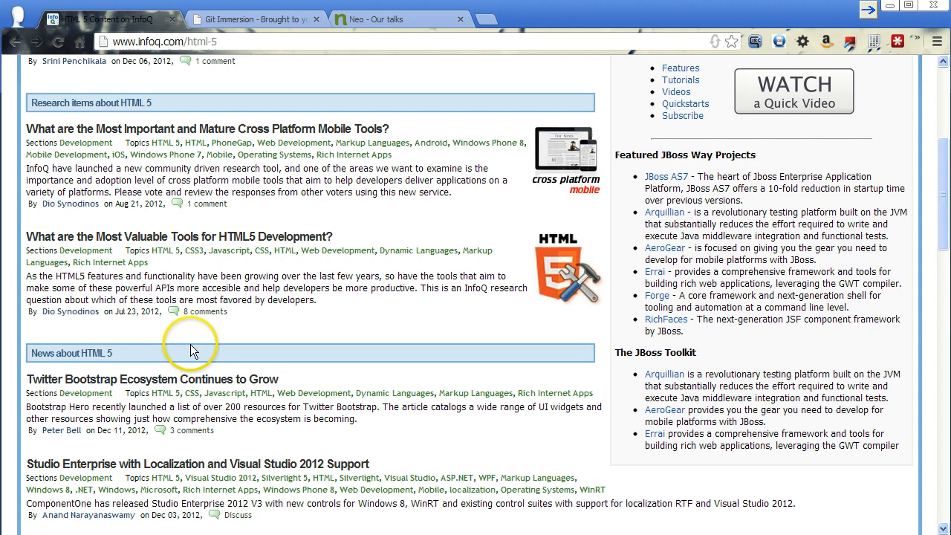
{"action": "scroll", "scroll_direction": "up", "scroll_amount": 3}
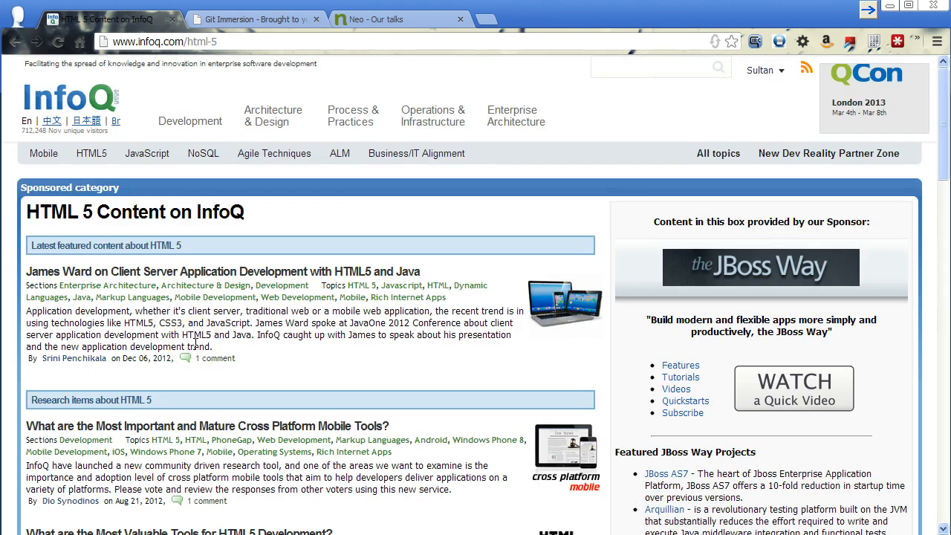
Step: Open the James Ward client-server article, then its recommended Dion Almaer HTML5 interview
{"action": "left_click", "coordinate": [223, 271]}
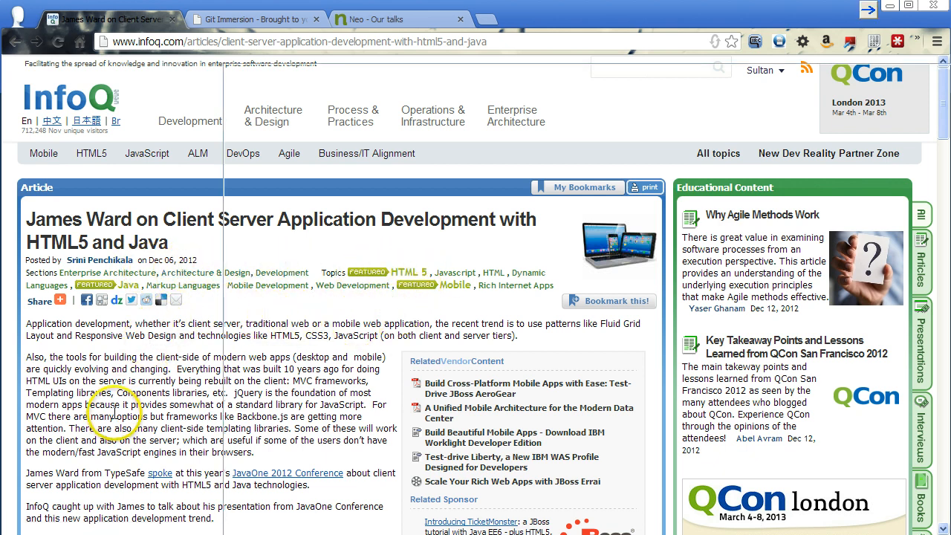
{"action": "scroll", "scroll_direction": "down", "scroll_amount": 3}
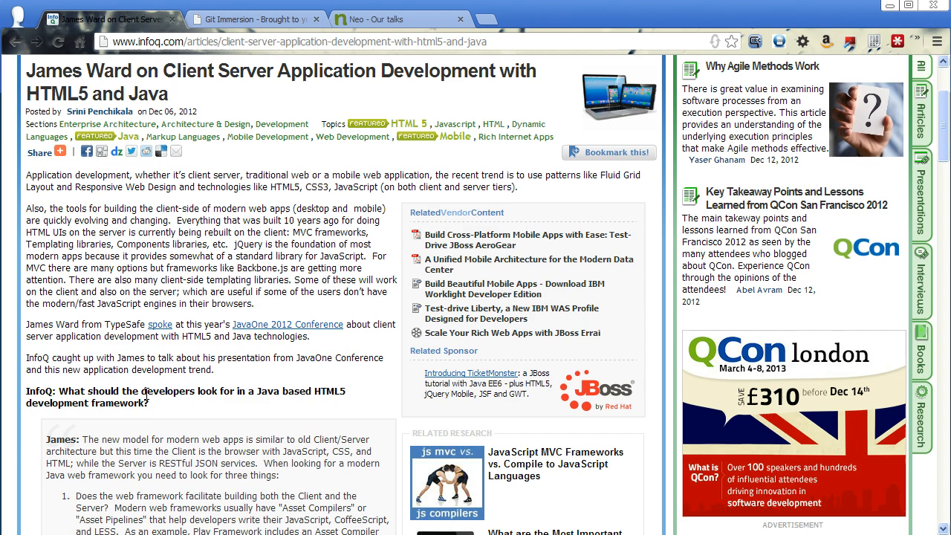
{"action": "scroll", "scroll_direction": "down", "scroll_amount": 3}
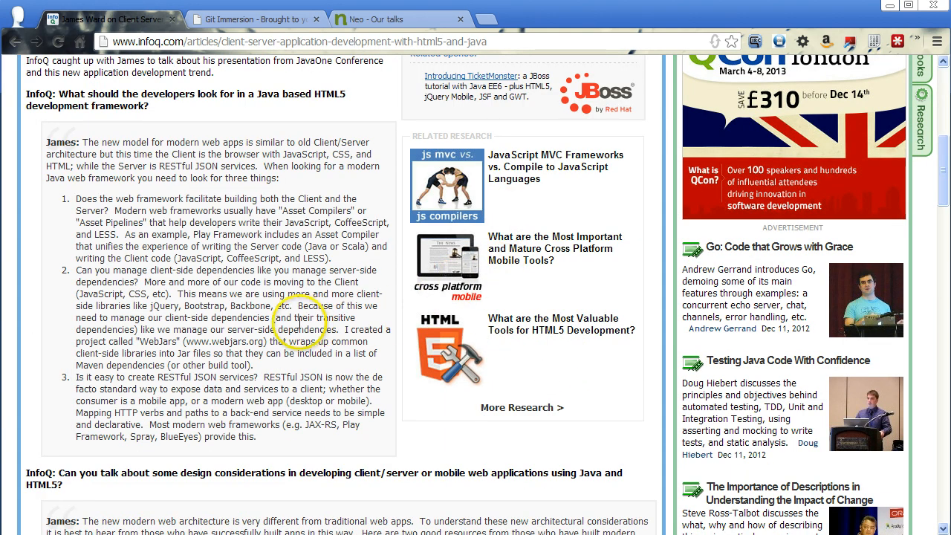
{"action": "scroll", "scroll_direction": "down", "scroll_amount": 3}
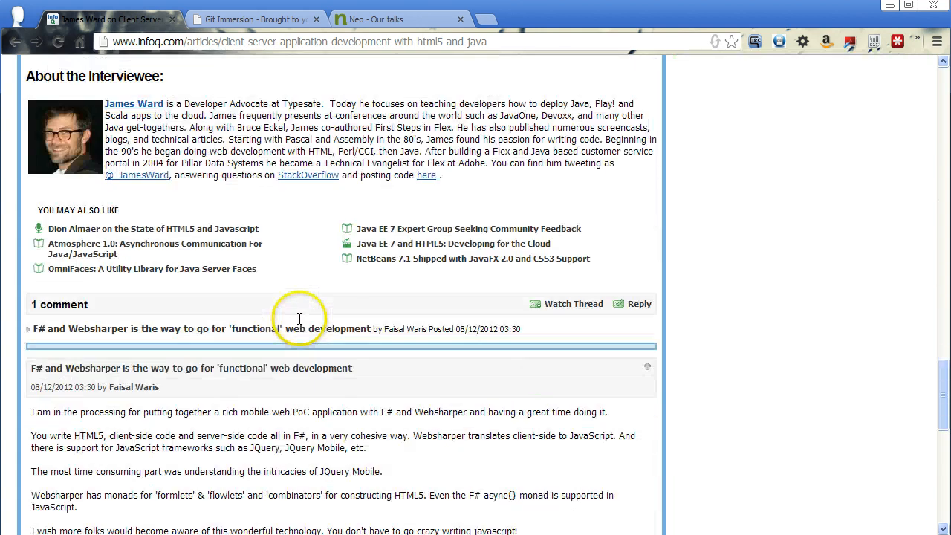
{"action": "mouse_move", "coordinate": [154, 228]}
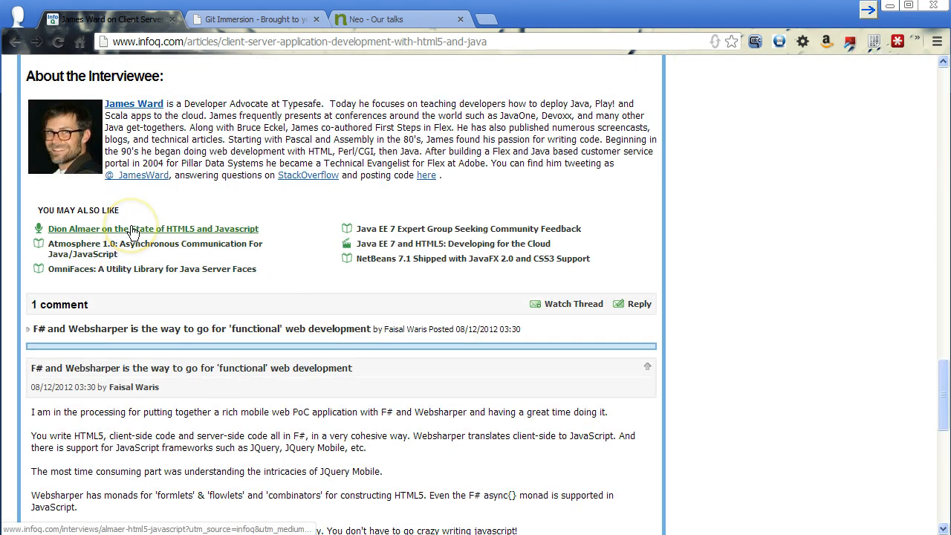
{"action": "mouse_move", "coordinate": [153, 228]}
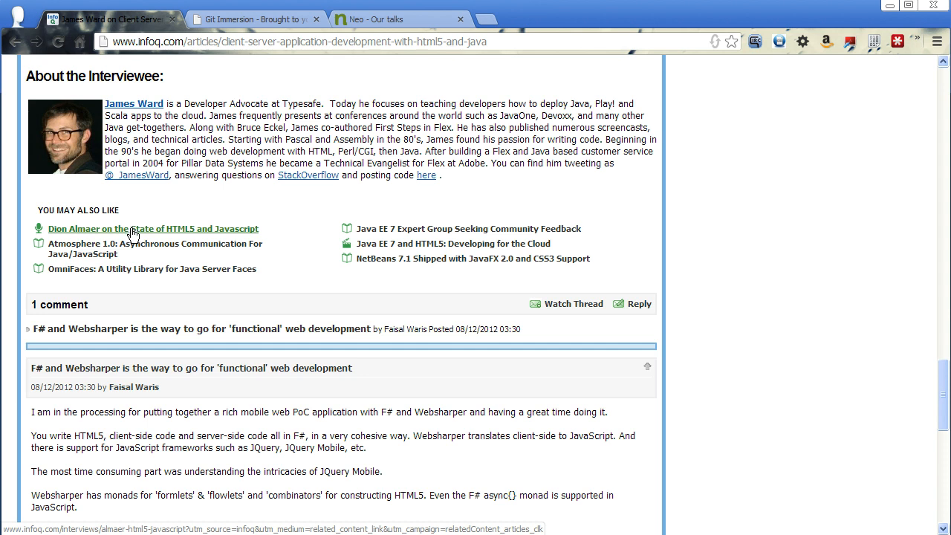
{"action": "mouse_move", "coordinate": [445, 244]}
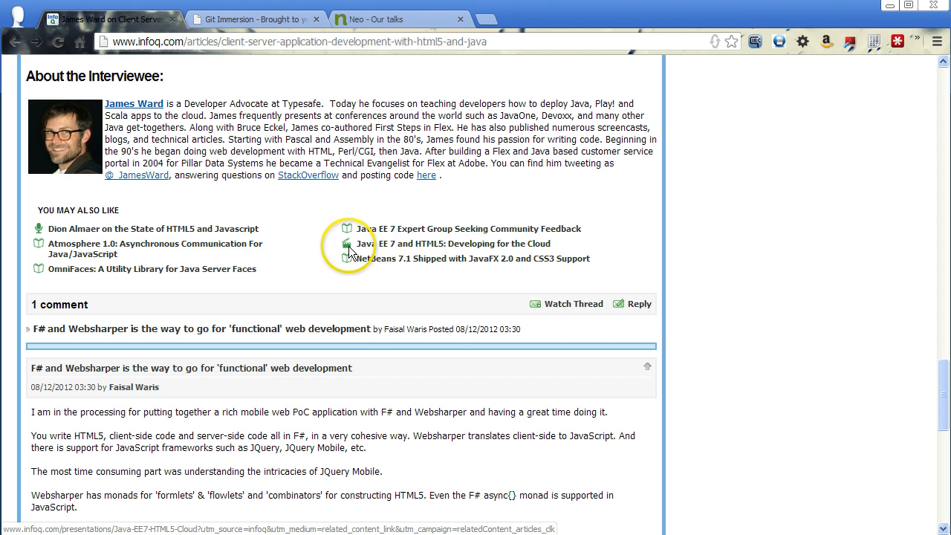
{"action": "mouse_move", "coordinate": [145, 281]}
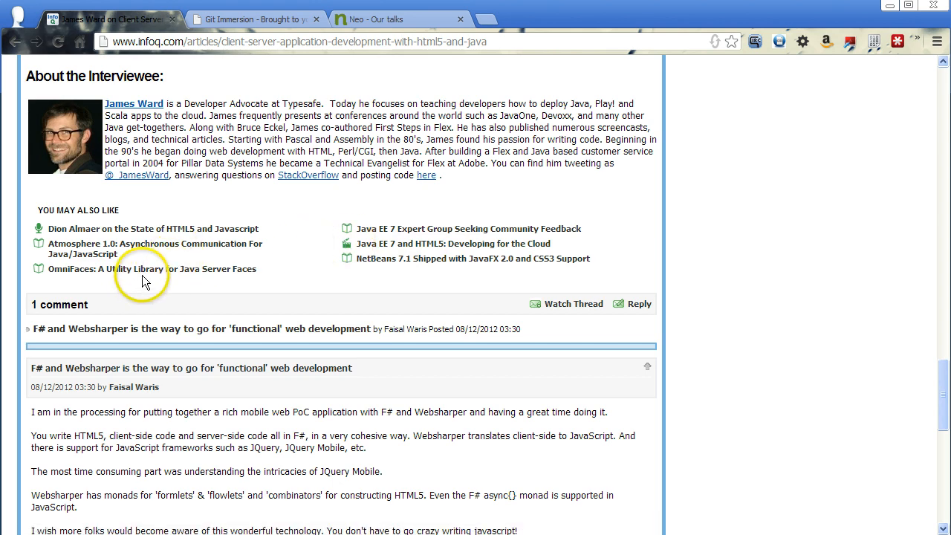
{"action": "mouse_move", "coordinate": [112, 232]}
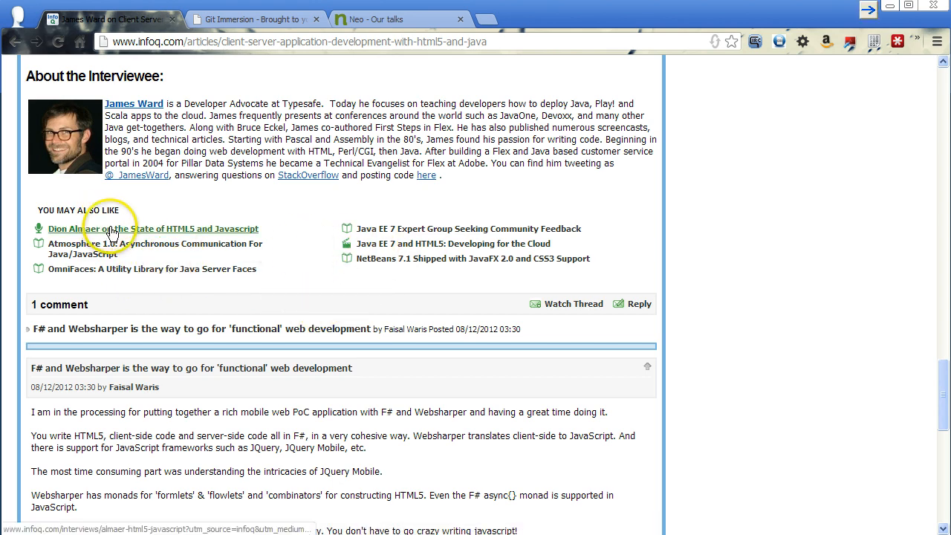
{"action": "left_click", "coordinate": [153, 228]}
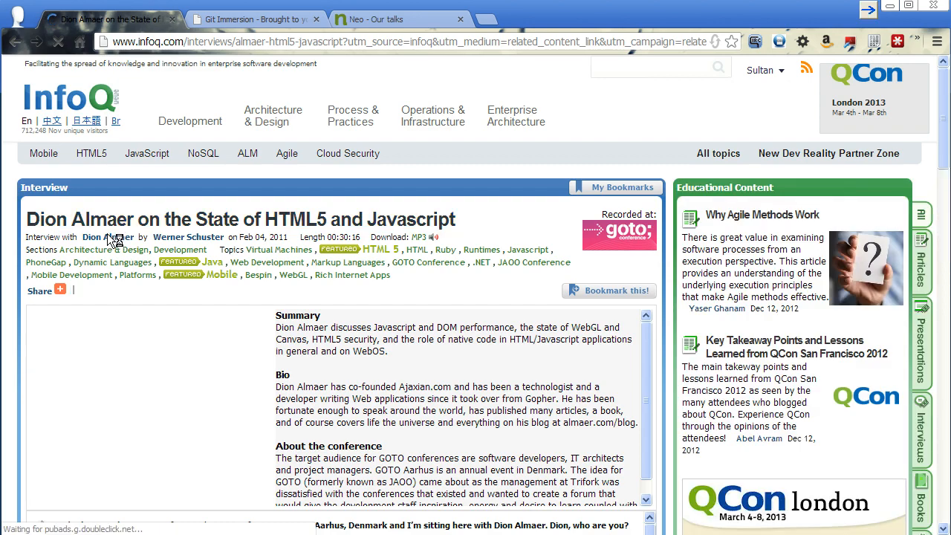
Step: Play the Dion Almaer interview video and scroll through the transcript questions below
{"action": "scroll", "scroll_direction": "down", "scroll_amount": 3}
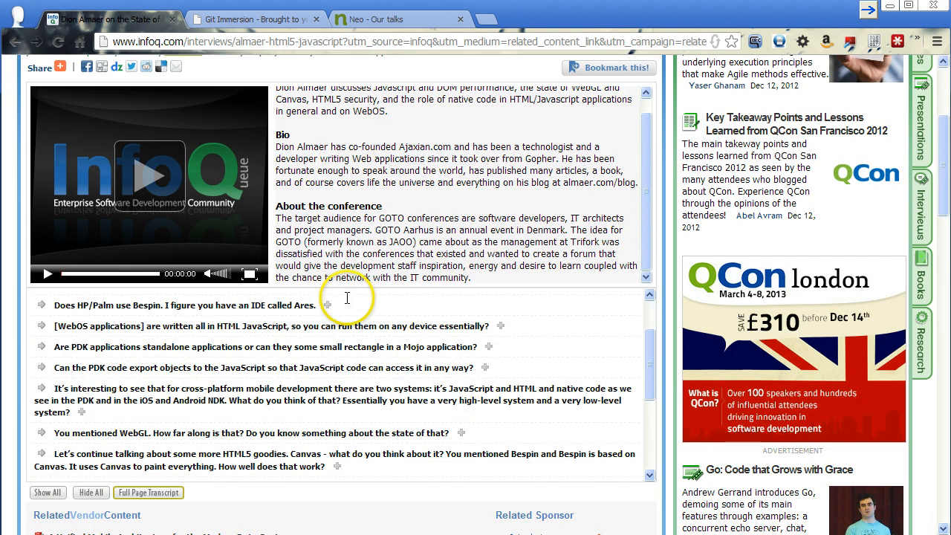
{"action": "scroll", "scroll_direction": "down", "scroll_amount": 3}
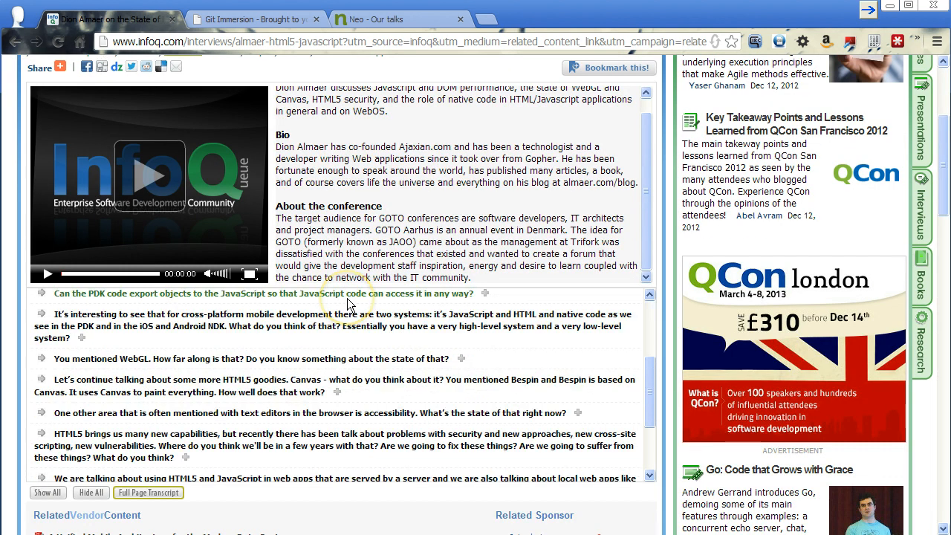
{"action": "scroll", "scroll_direction": "up", "scroll_amount": 3}
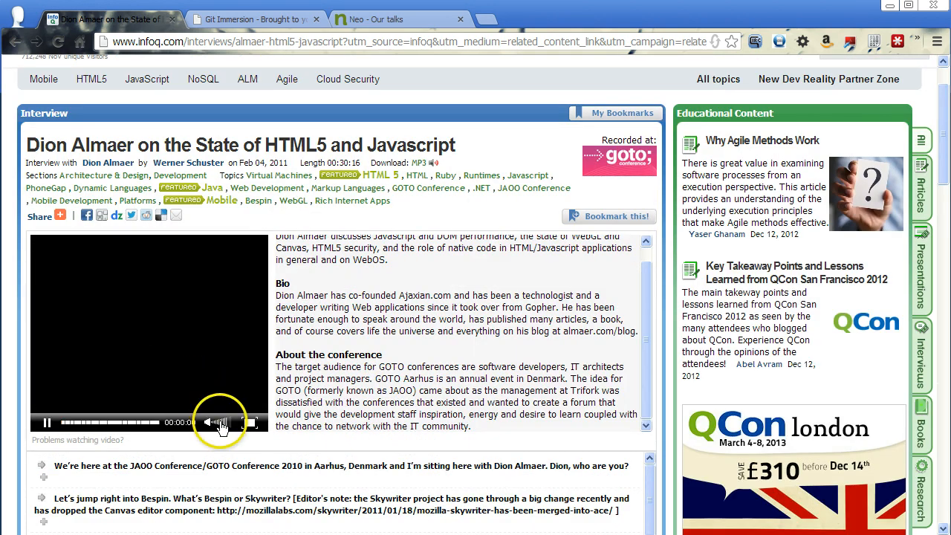
{"action": "left_click", "coordinate": [46, 422]}
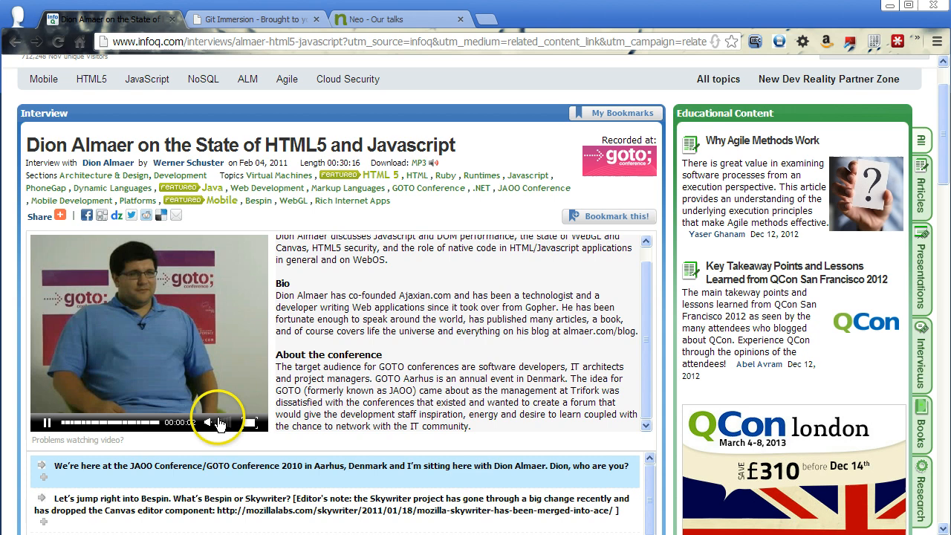
{"action": "scroll", "scroll_direction": "down", "scroll_amount": 3}
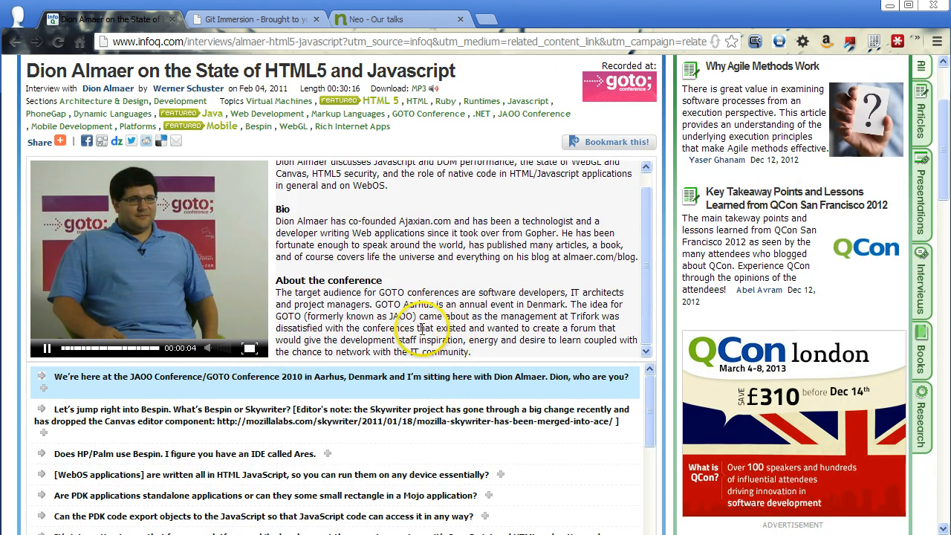
{"action": "scroll", "scroll_direction": "down", "scroll_amount": 3}
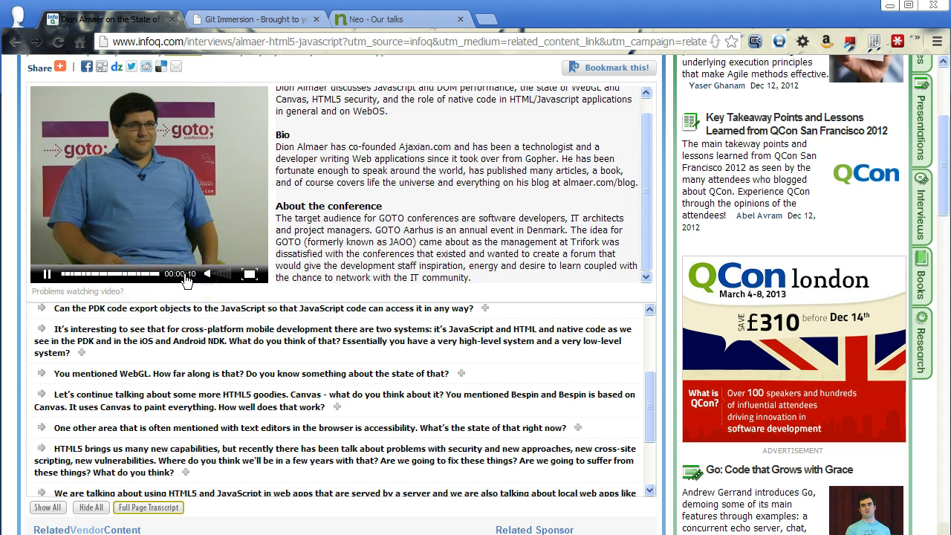
{"action": "scroll", "scroll_direction": "down", "scroll_amount": 3}
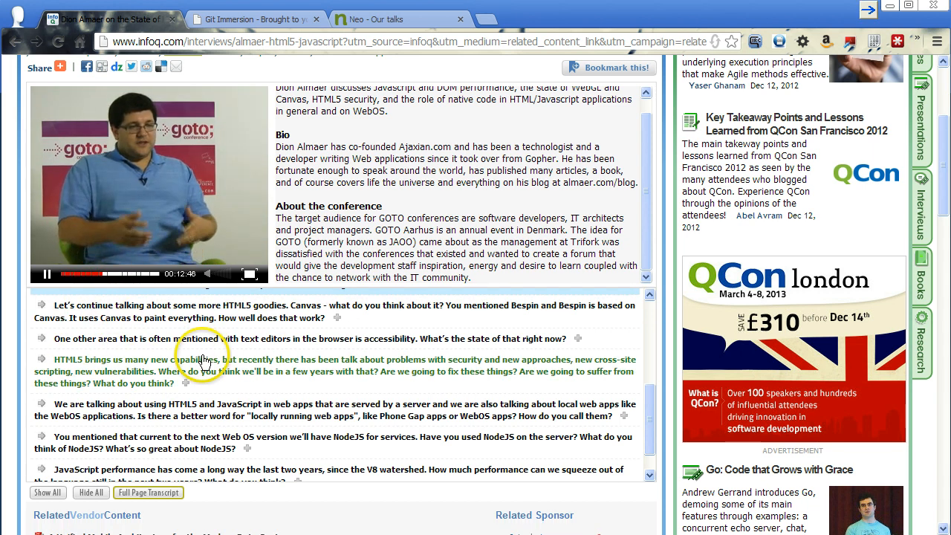
{"action": "scroll", "scroll_direction": "up", "scroll_amount": 3}
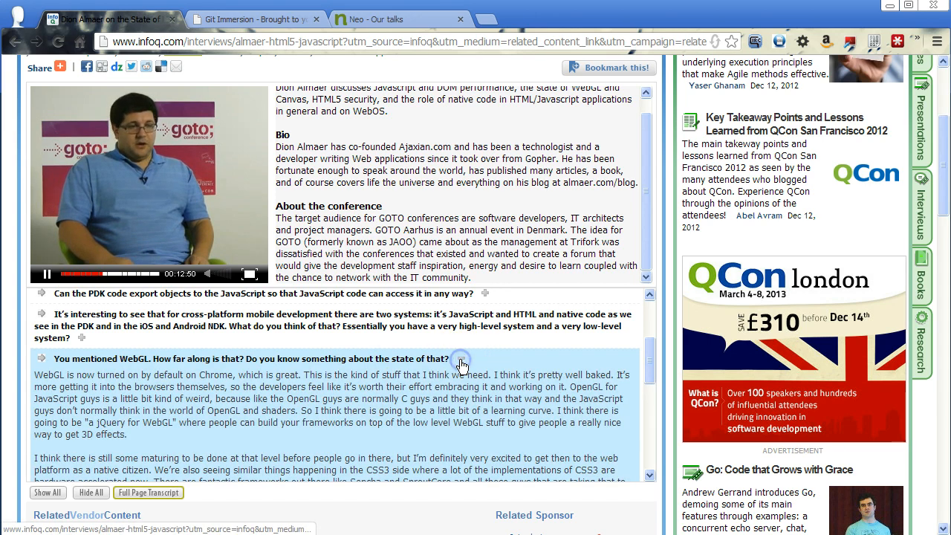
Step: Pause the interview video and go to the JavaScript topic page
{"action": "scroll", "scroll_direction": "down", "scroll_amount": 3}
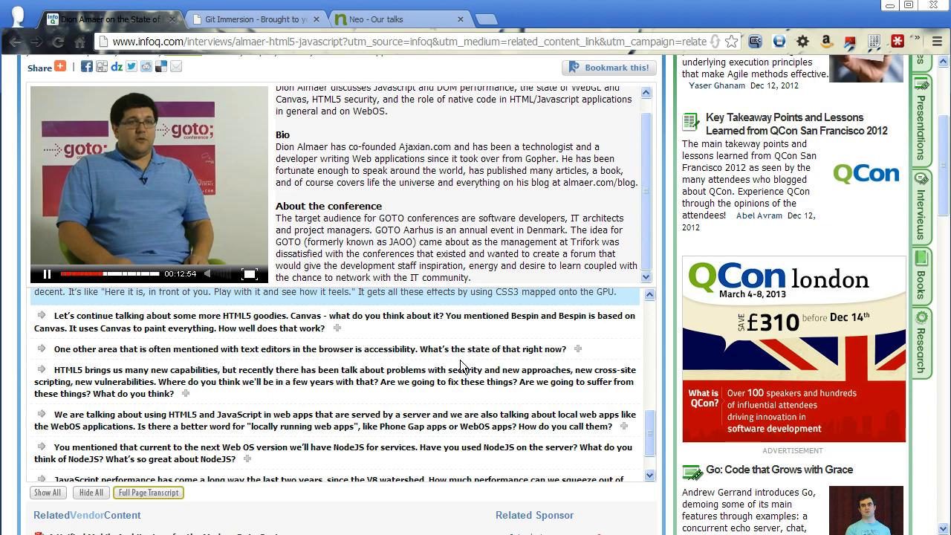
{"action": "left_click", "coordinate": [46, 275]}
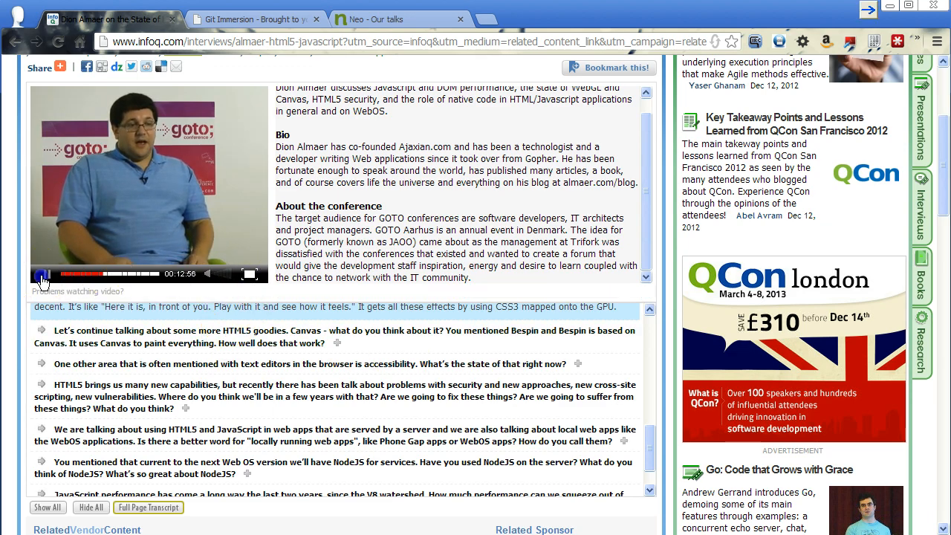
{"action": "scroll", "scroll_direction": "up", "scroll_amount": 3}
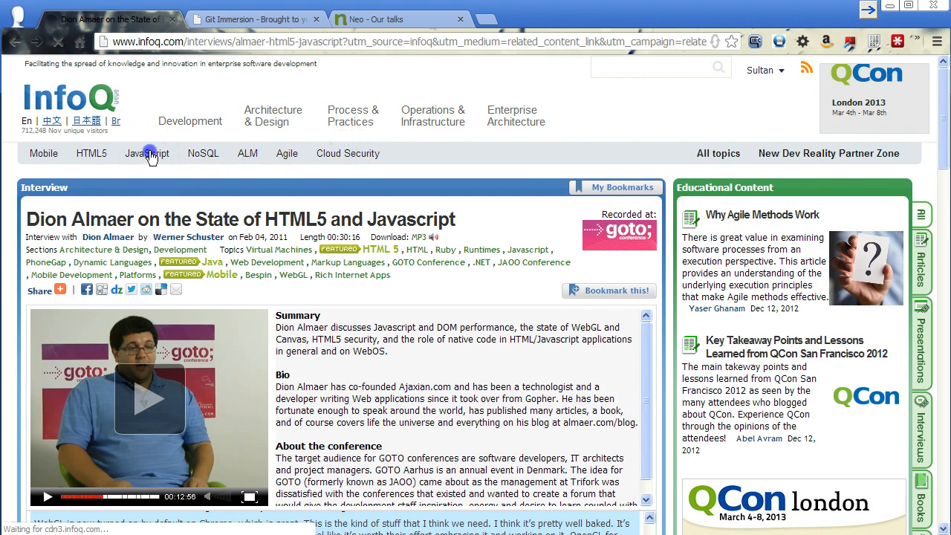
{"action": "left_click", "coordinate": [146, 153]}
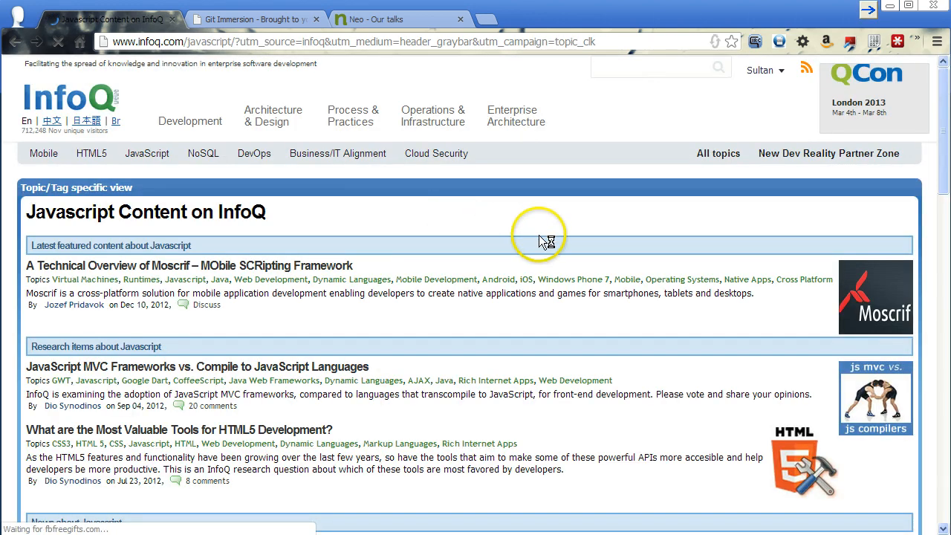
Step: Open 'Twitter Bootstrap Ecosystem Continues to Grow', then its recommended Mobile HTML 5.0 presentation
{"action": "scroll", "scroll_direction": "down", "scroll_amount": 3}
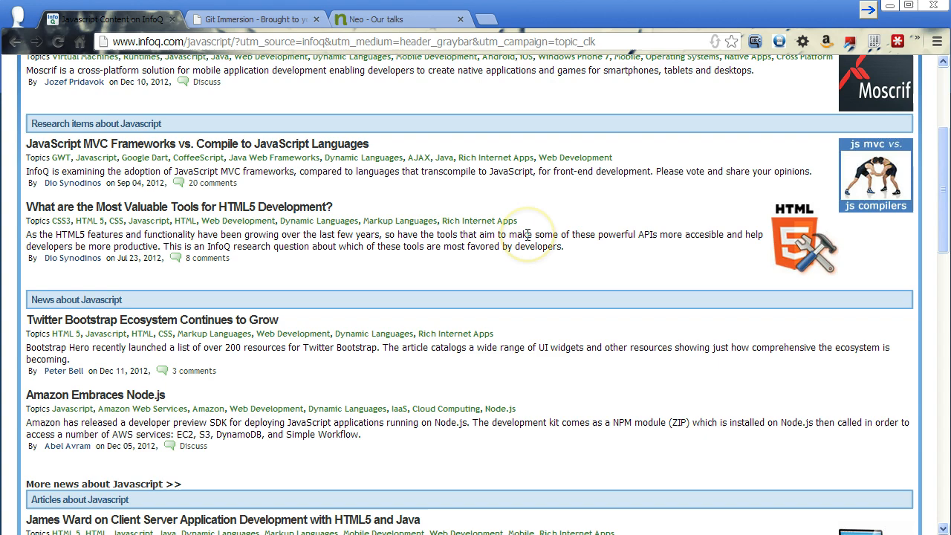
{"action": "mouse_move", "coordinate": [401, 239]}
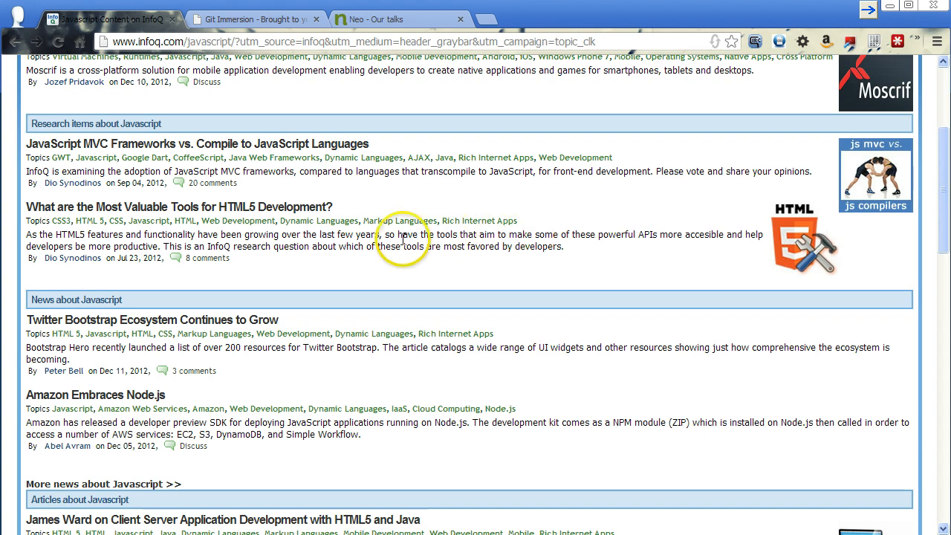
{"action": "left_click", "coordinate": [151, 320]}
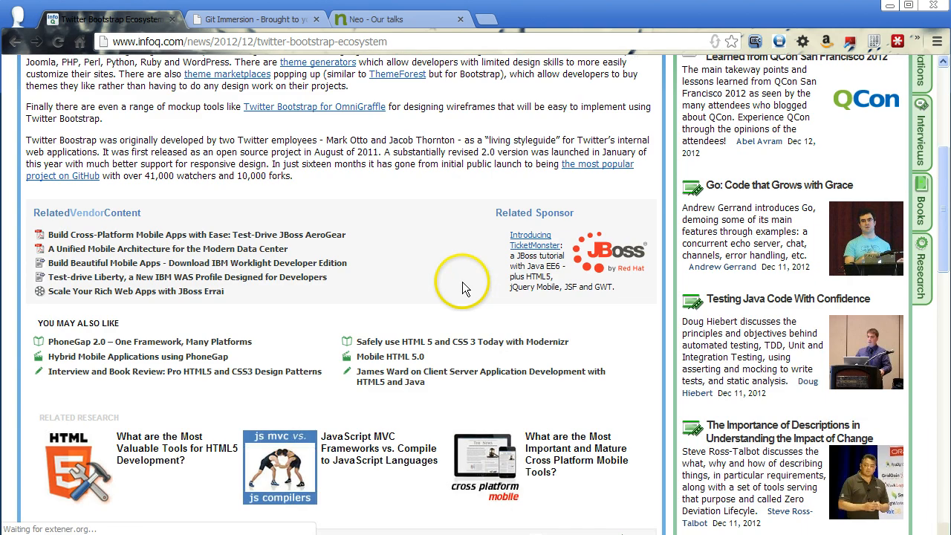
{"action": "scroll", "scroll_direction": "up", "scroll_amount": 3}
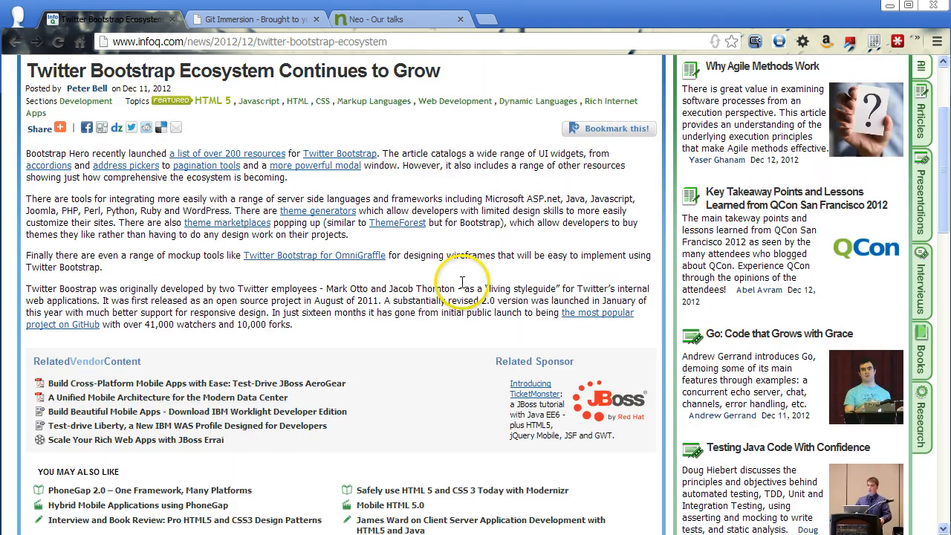
{"action": "scroll", "scroll_direction": "down", "scroll_amount": 3}
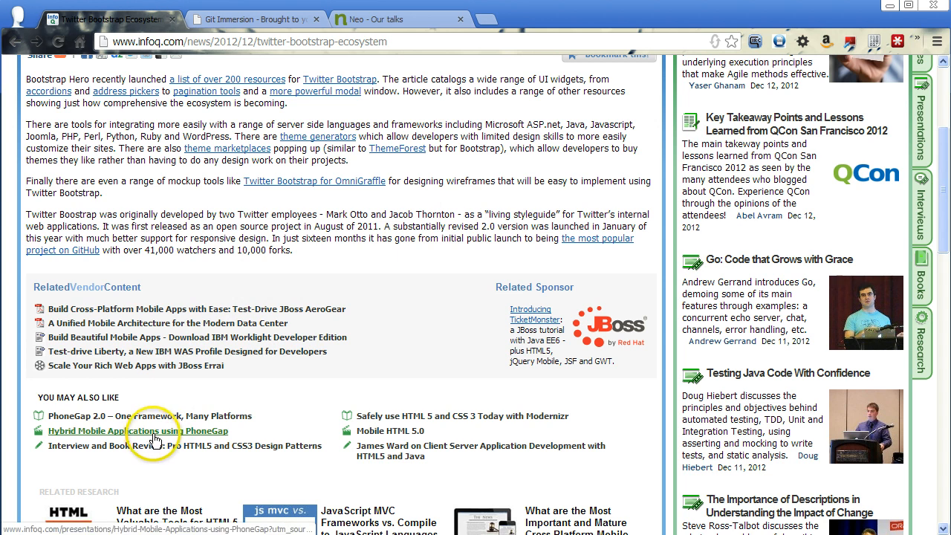
{"action": "mouse_move", "coordinate": [108, 434]}
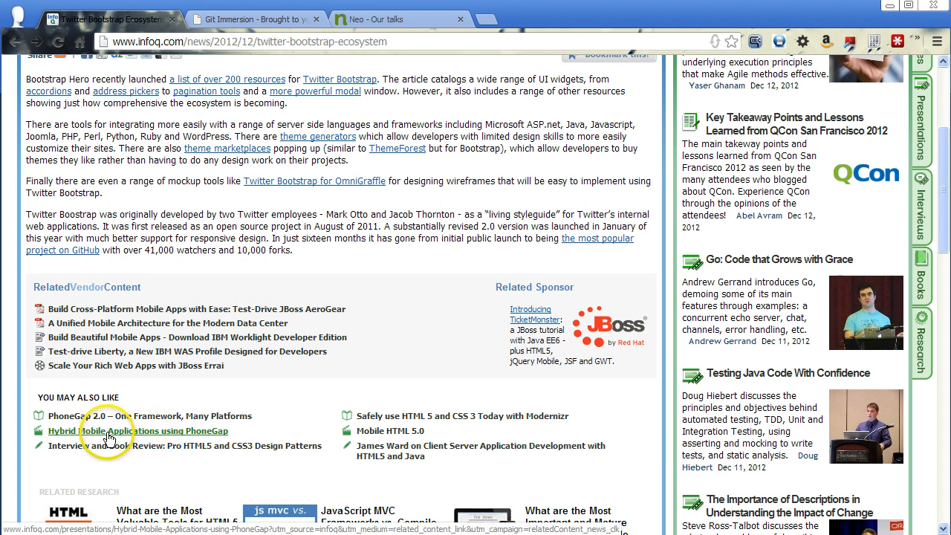
{"action": "mouse_move", "coordinate": [305, 444]}
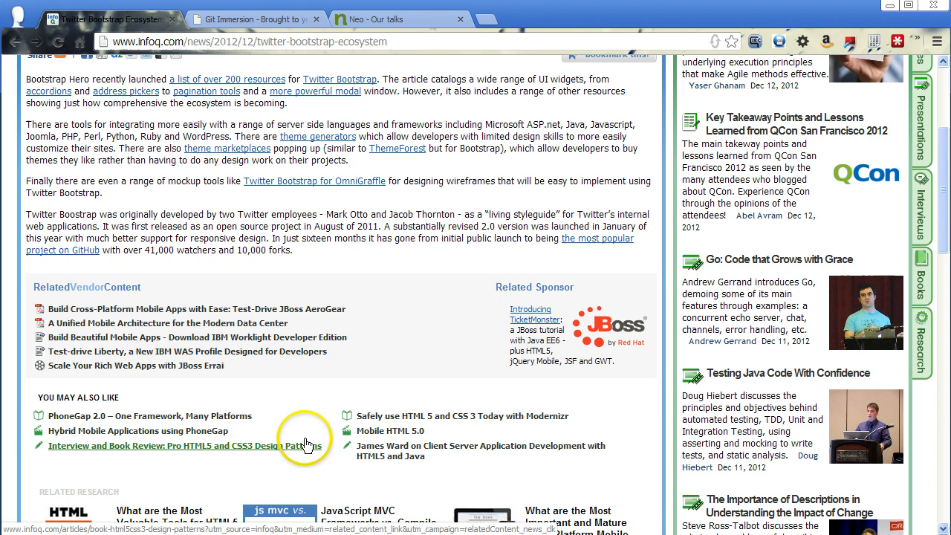
{"action": "left_click", "coordinate": [386, 431]}
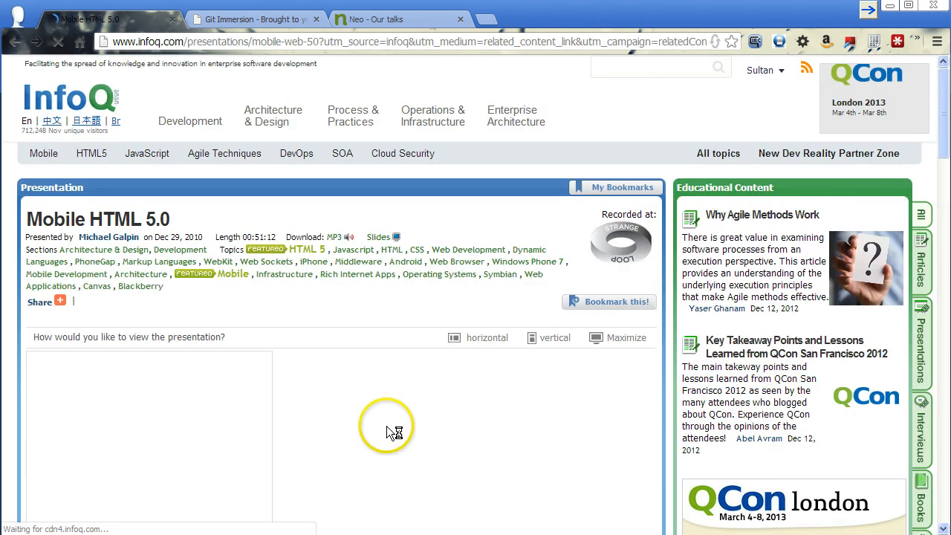
Step: Start the Mobile HTML 5.0 presentation video playing
{"action": "left_click", "coordinate": [554, 338]}
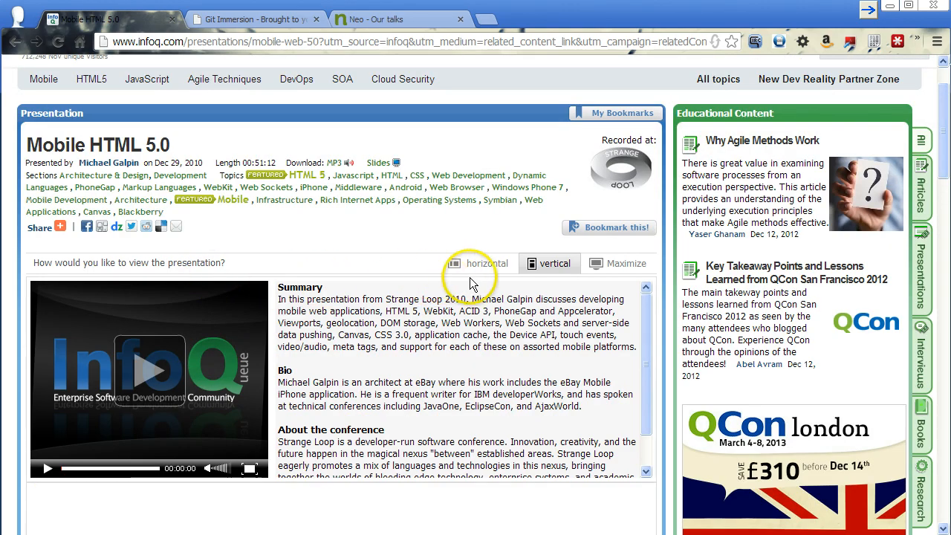
{"action": "scroll", "scroll_direction": "down", "scroll_amount": 3}
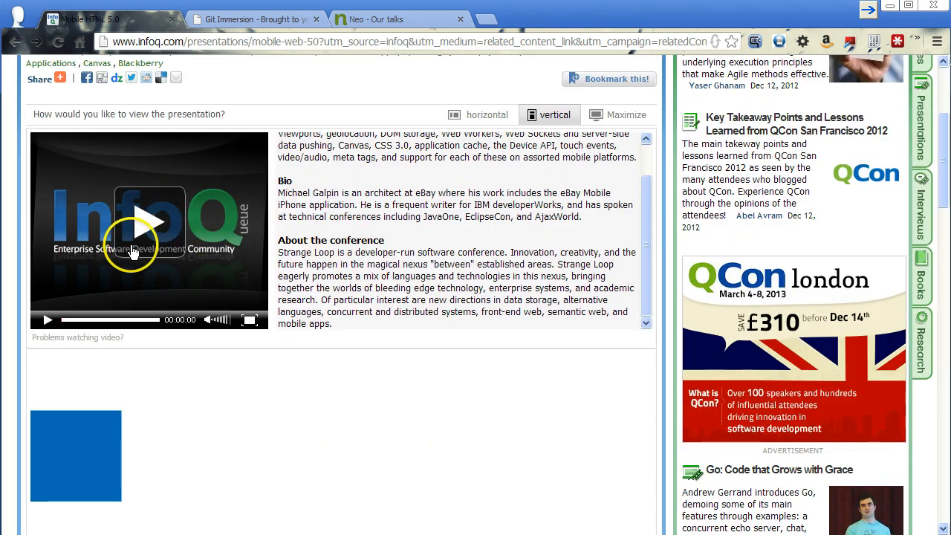
{"action": "left_click", "coordinate": [149, 221]}
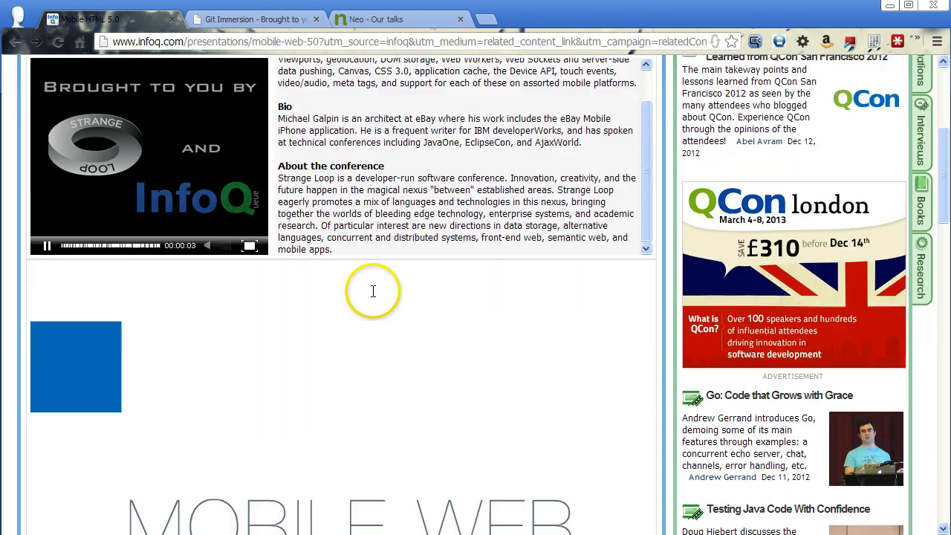
{"action": "scroll", "scroll_direction": "down", "scroll_amount": 3}
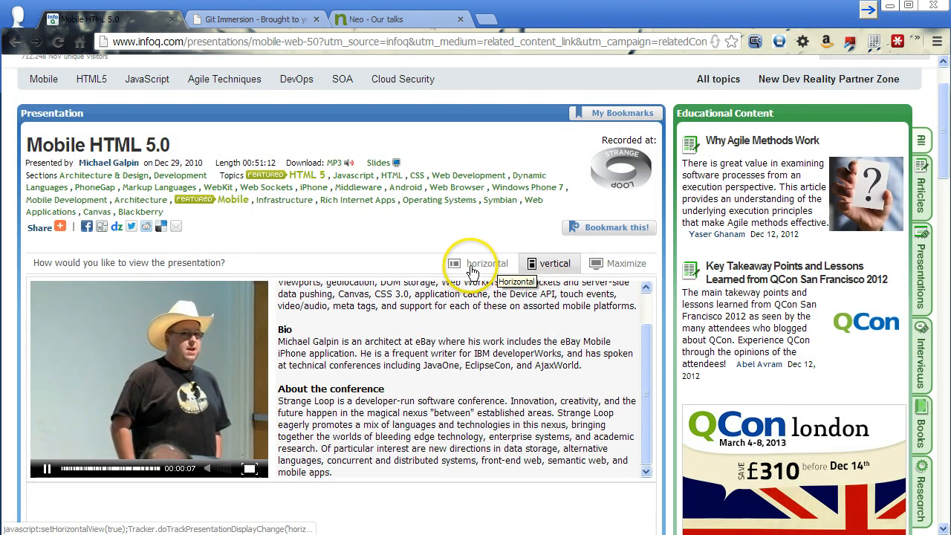
Step: Switch the Mobile HTML 5.0 talk to the horizontal layout, with synced slides beside the video
{"action": "left_click", "coordinate": [478, 263]}
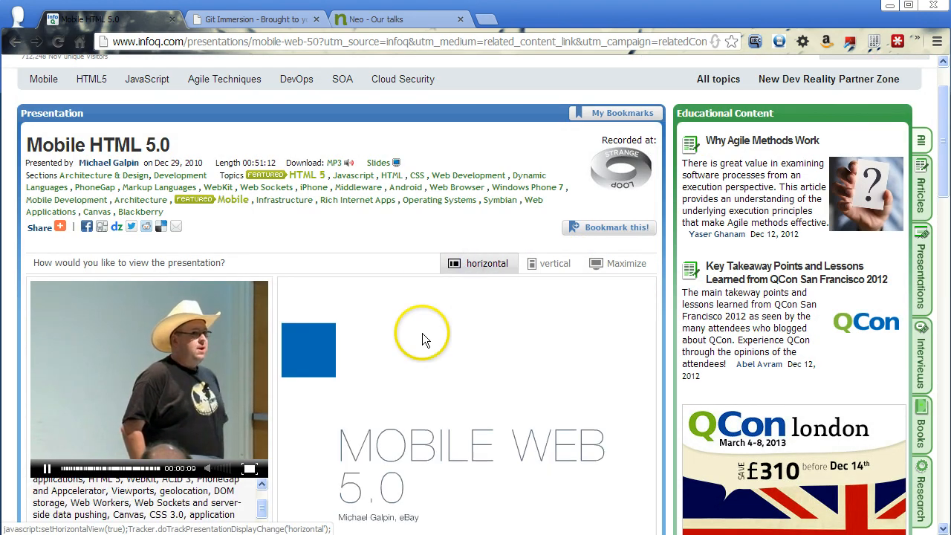
{"action": "scroll", "scroll_direction": "down", "scroll_amount": 3}
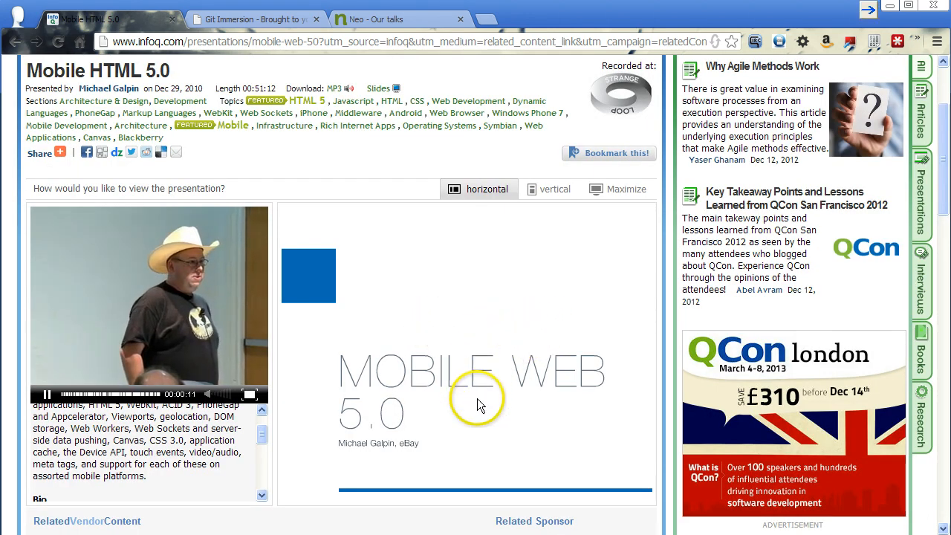
{"action": "mouse_move", "coordinate": [89, 350]}
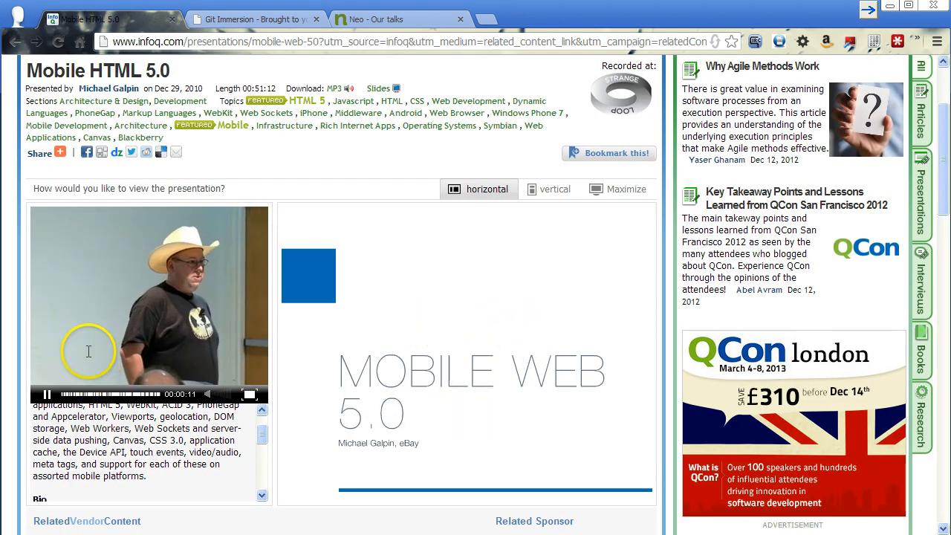
{"action": "scroll", "scroll_direction": "down", "scroll_amount": 3}
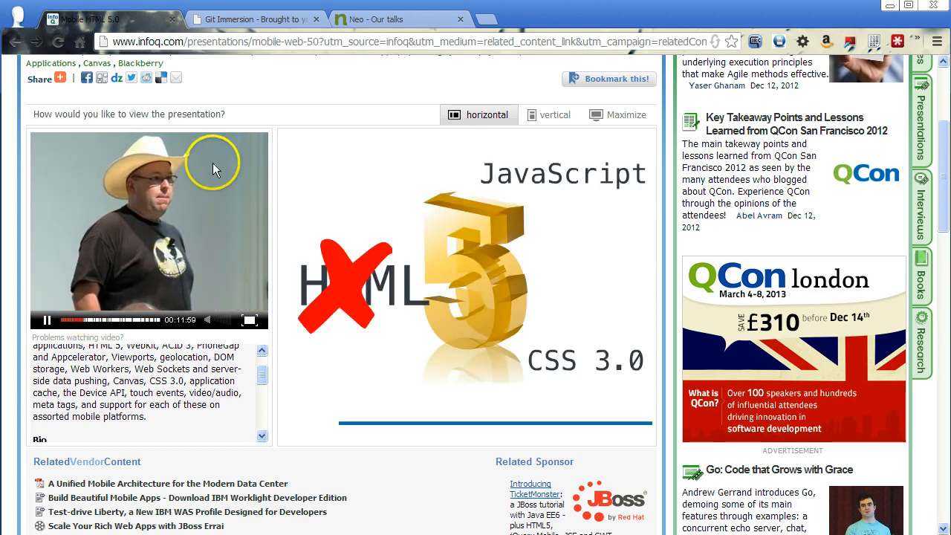
{"action": "mouse_move", "coordinate": [565, 297]}
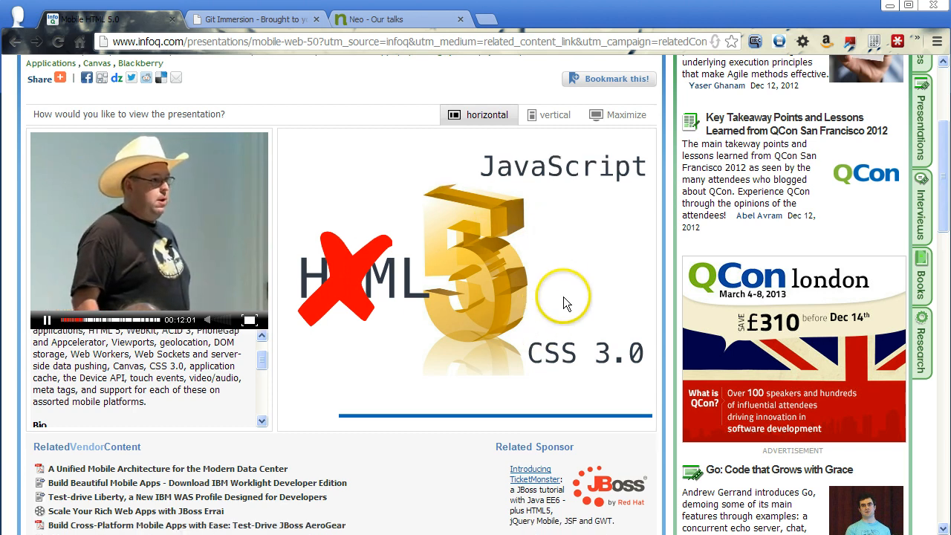
{"action": "mouse_move", "coordinate": [392, 342]}
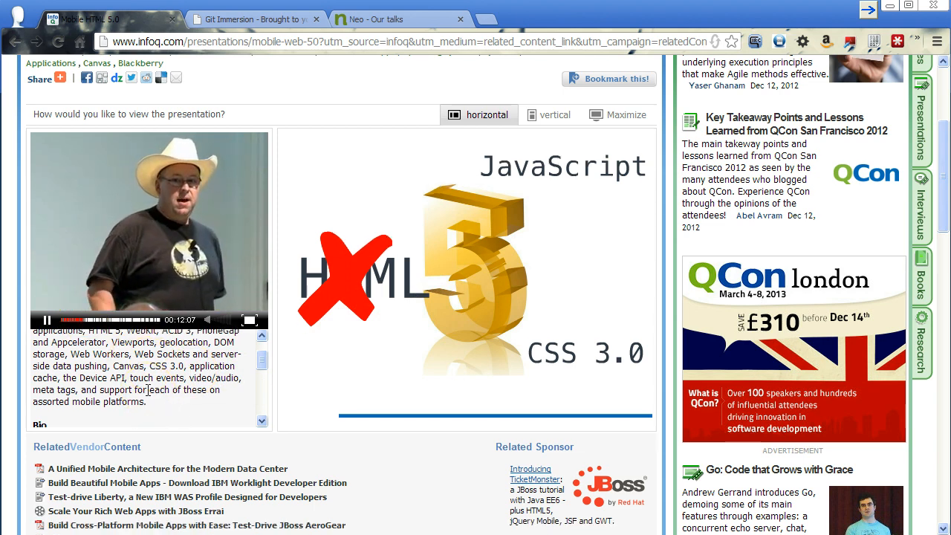
{"action": "left_click", "coordinate": [579, 220]}
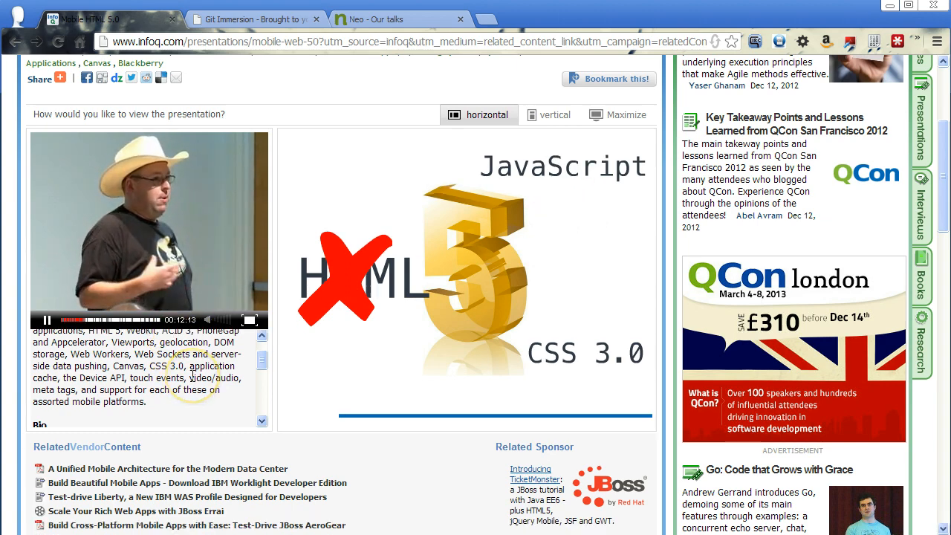
{"action": "scroll", "scroll_direction": "up", "scroll_amount": 3}
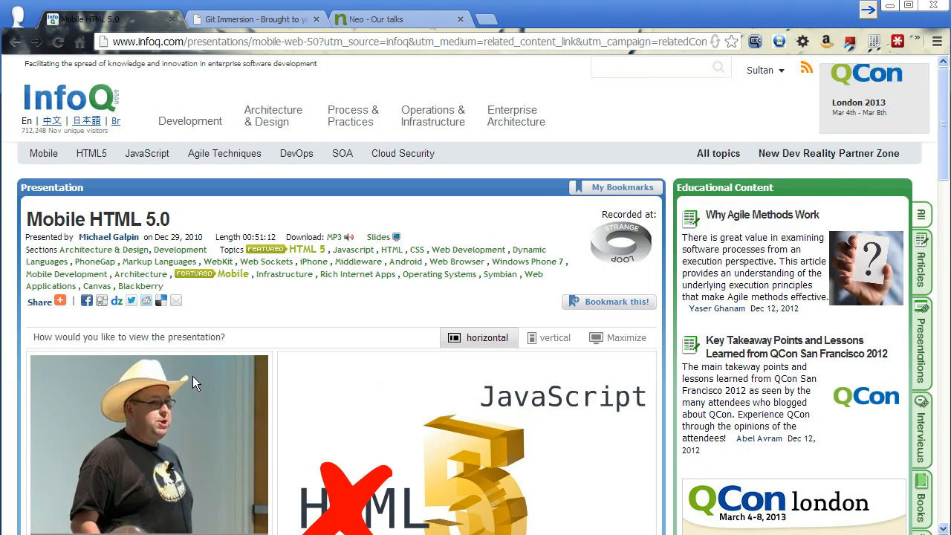
{"action": "left_click", "coordinate": [659, 66]}
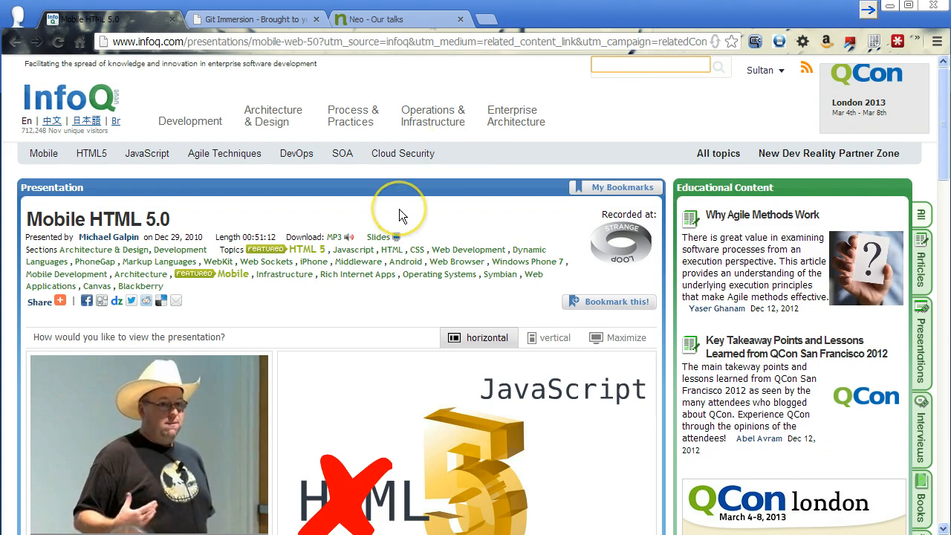
{"action": "scroll", "scroll_direction": "down", "scroll_amount": 3}
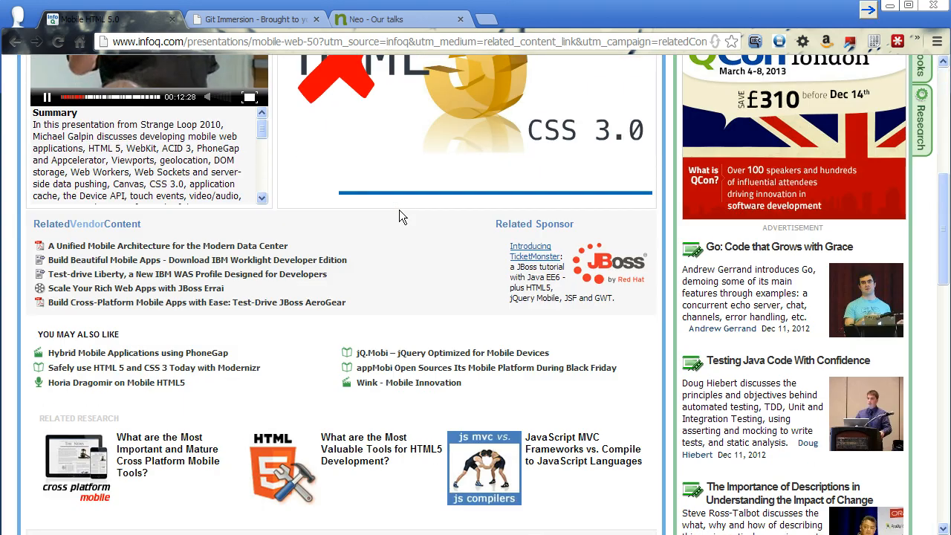
{"action": "mouse_move", "coordinate": [316, 315]}
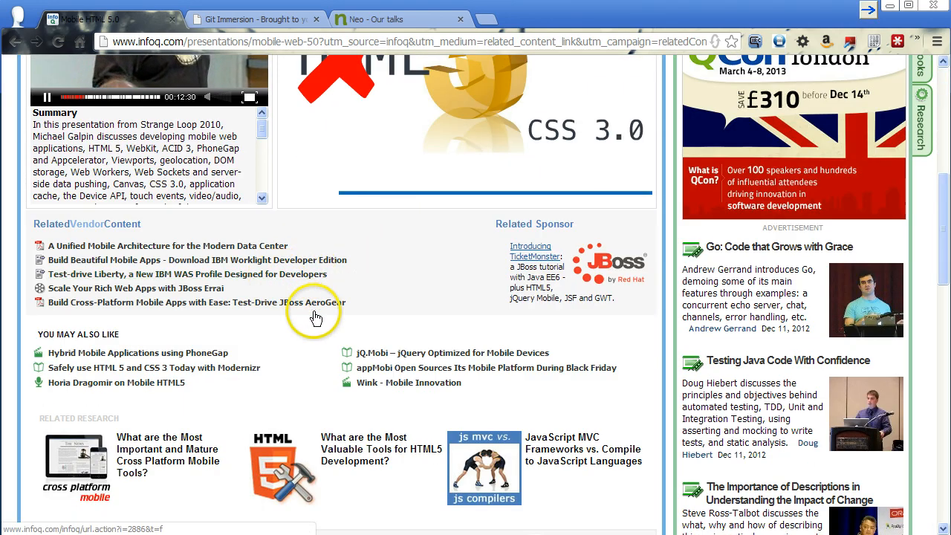
{"action": "scroll", "scroll_direction": "up", "scroll_amount": 3}
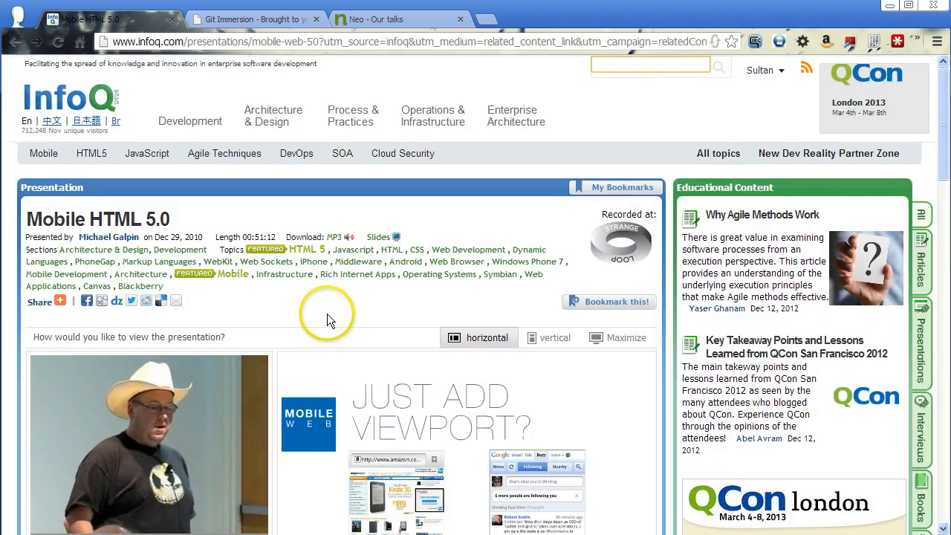